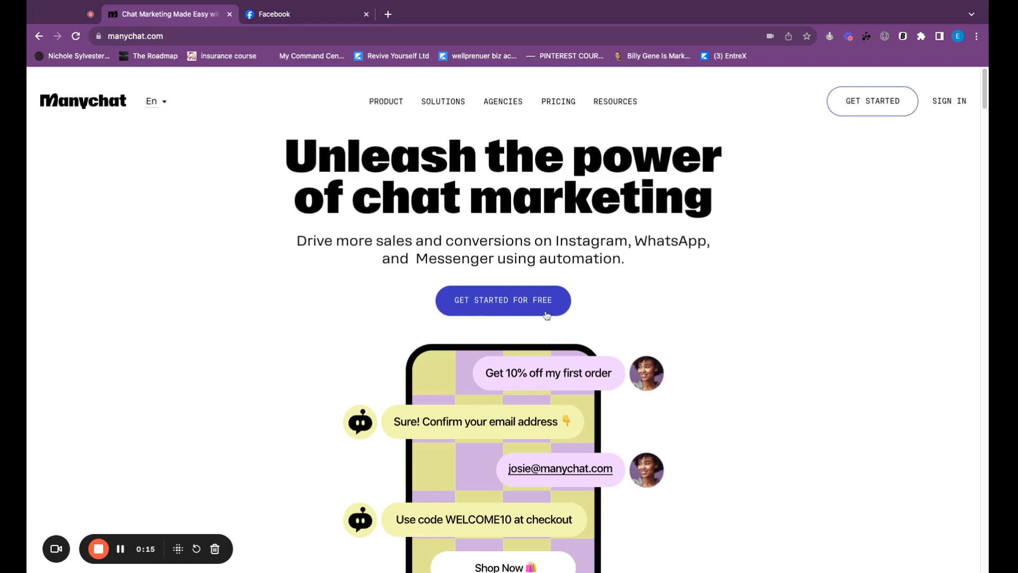
Start Manychat's free sign-up to reach the Select Channel page.
{"action": "left_click", "coordinate": [502, 300]}
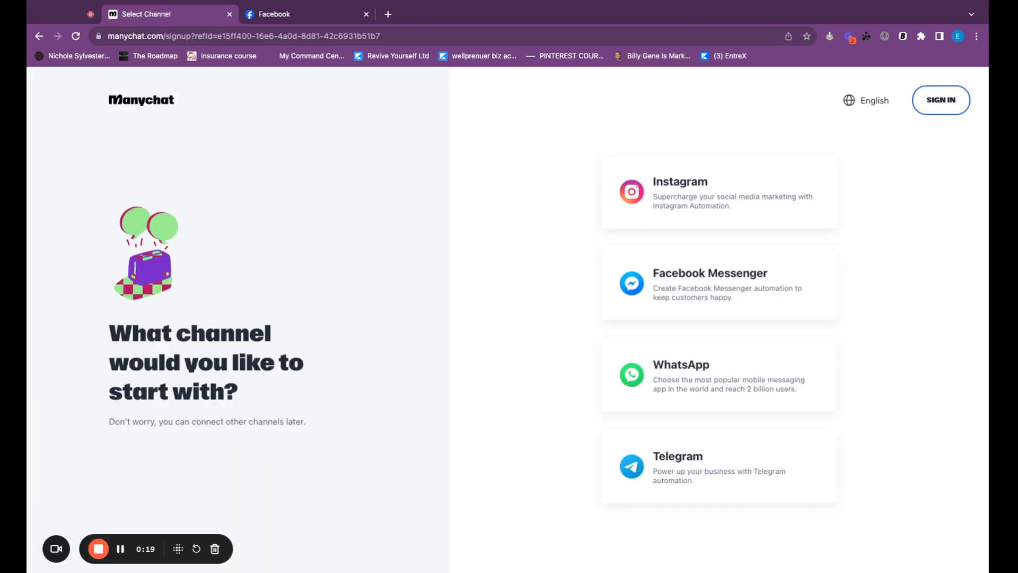
{"action": "mouse_move", "coordinate": [675, 208]}
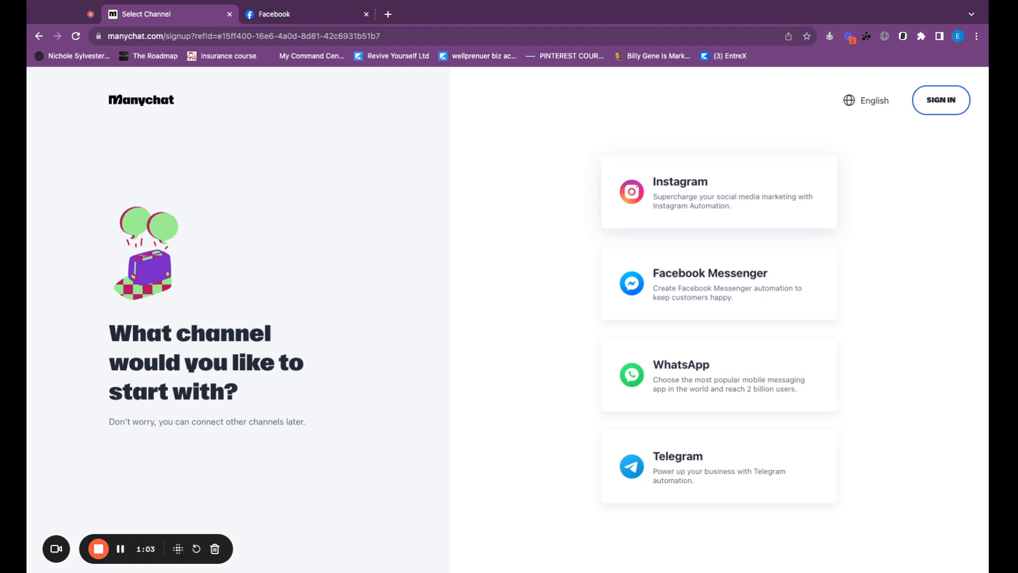
{"action": "mouse_move", "coordinate": [471, 109]}
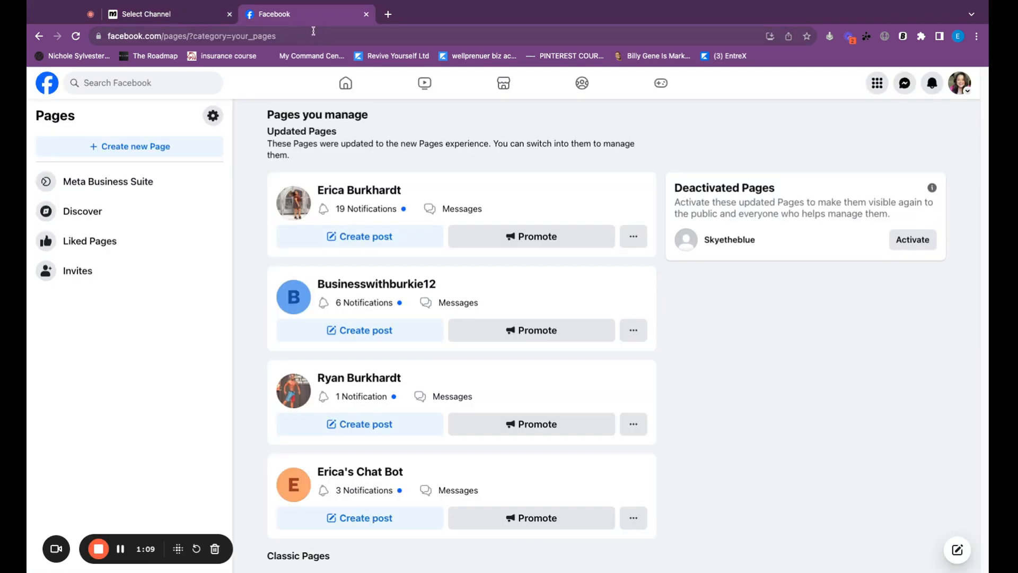
{"action": "mouse_move", "coordinate": [958, 83]}
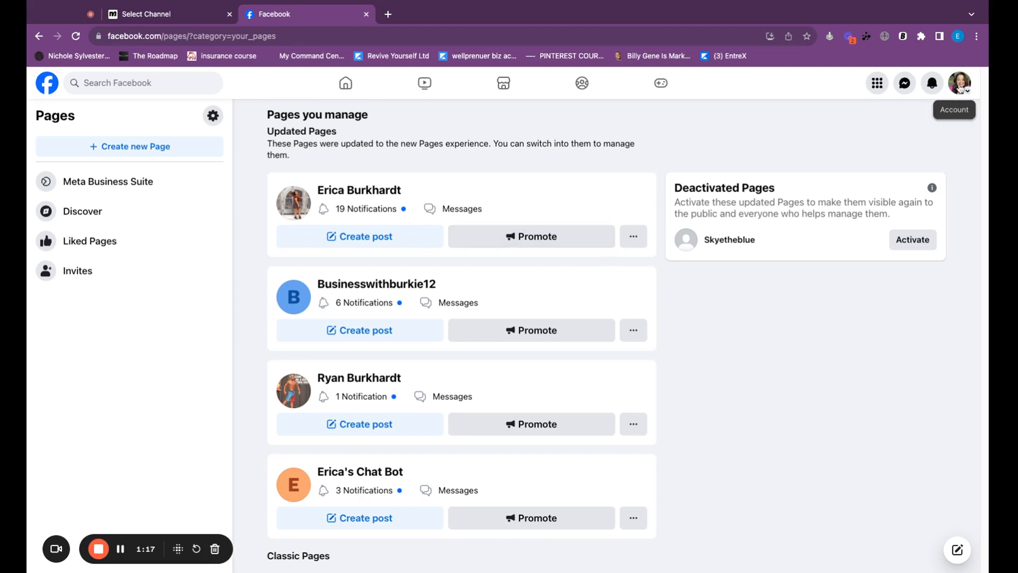
Open the Facebook account menu from the Pages you manage view.
{"action": "left_click", "coordinate": [959, 83]}
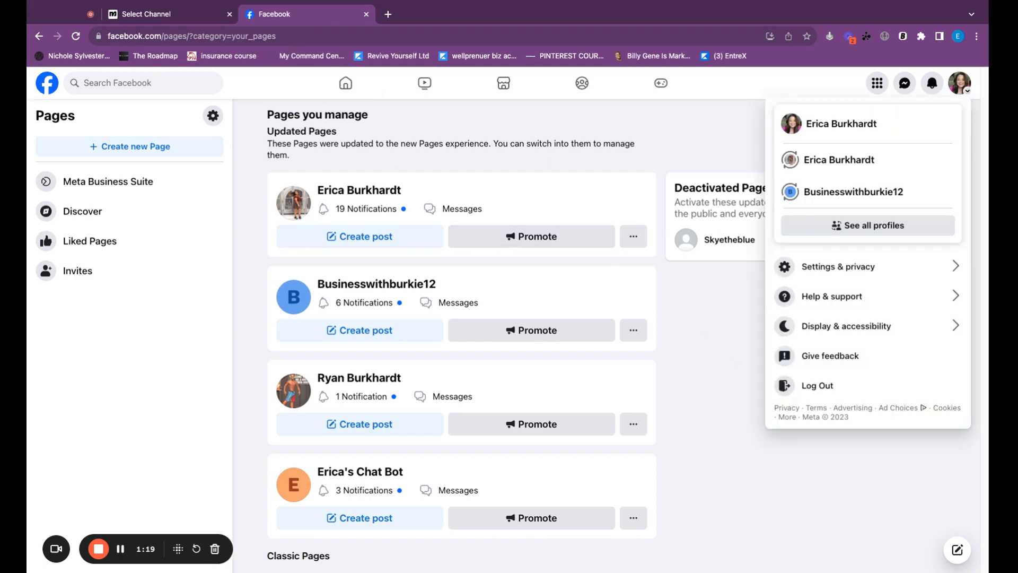
{"action": "mouse_move", "coordinate": [920, 227]}
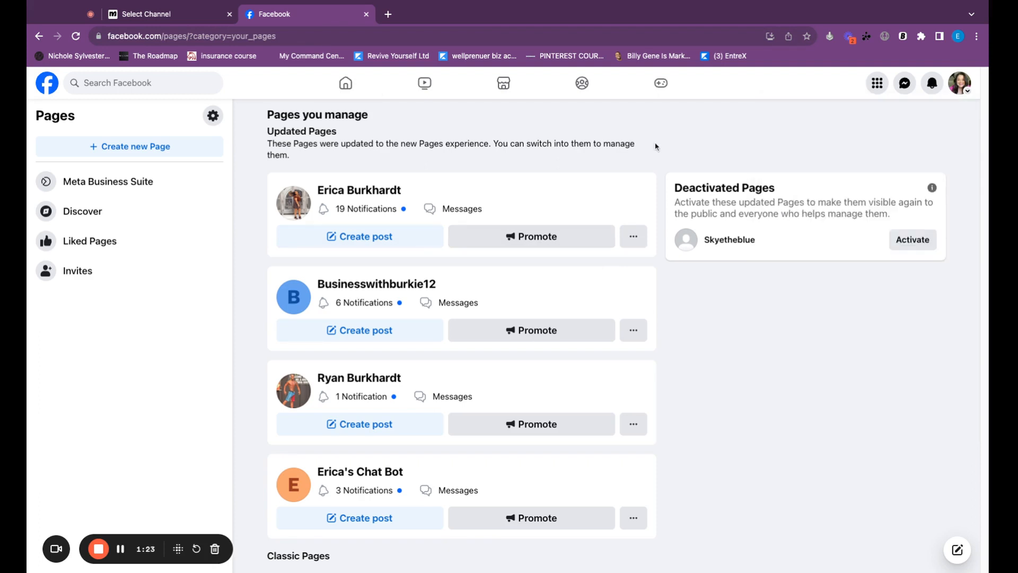
{"action": "mouse_move", "coordinate": [441, 161]}
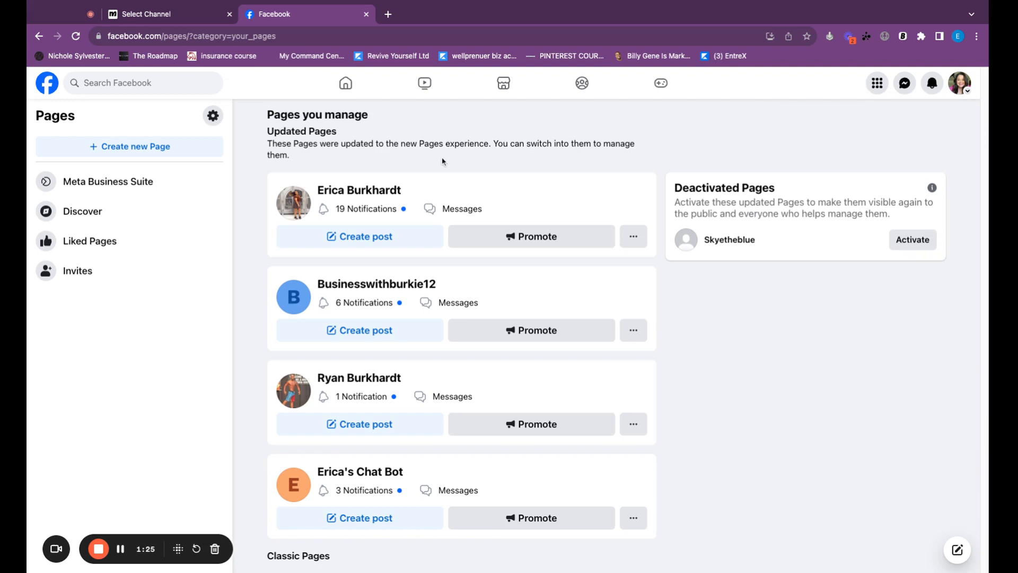
{"action": "mouse_move", "coordinate": [337, 163]}
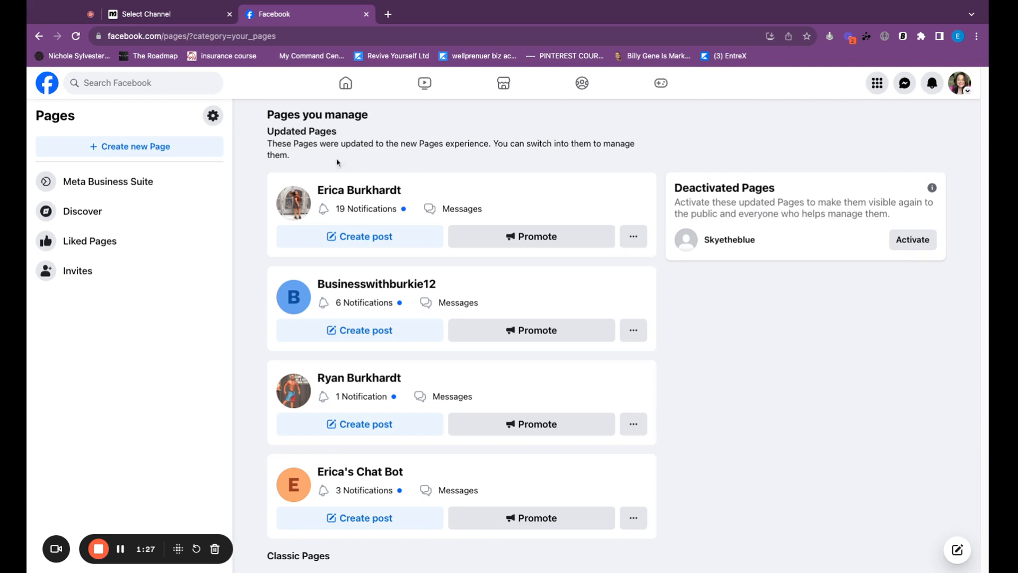
{"action": "mouse_move", "coordinate": [201, 156]}
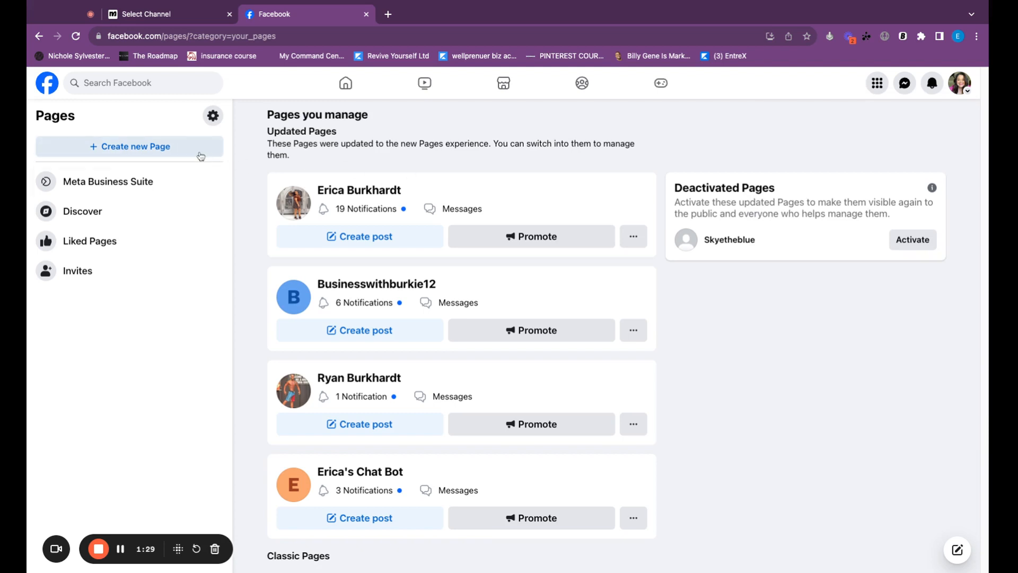
{"action": "mouse_move", "coordinate": [184, 136]}
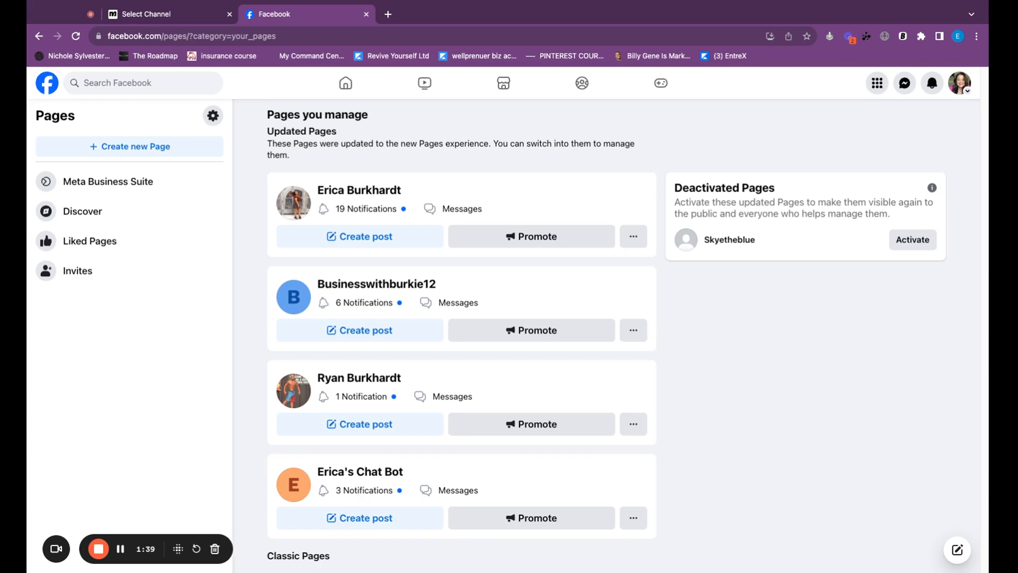
{"action": "mouse_move", "coordinate": [148, 158]}
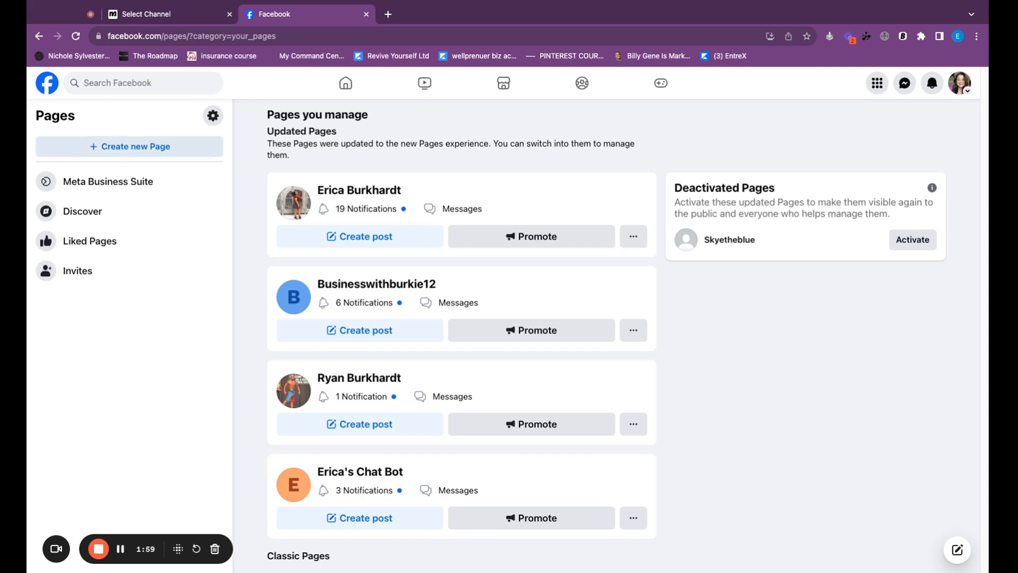
Start a new Facebook Page named 'Skye The Blue'.
{"action": "left_click", "coordinate": [129, 146]}
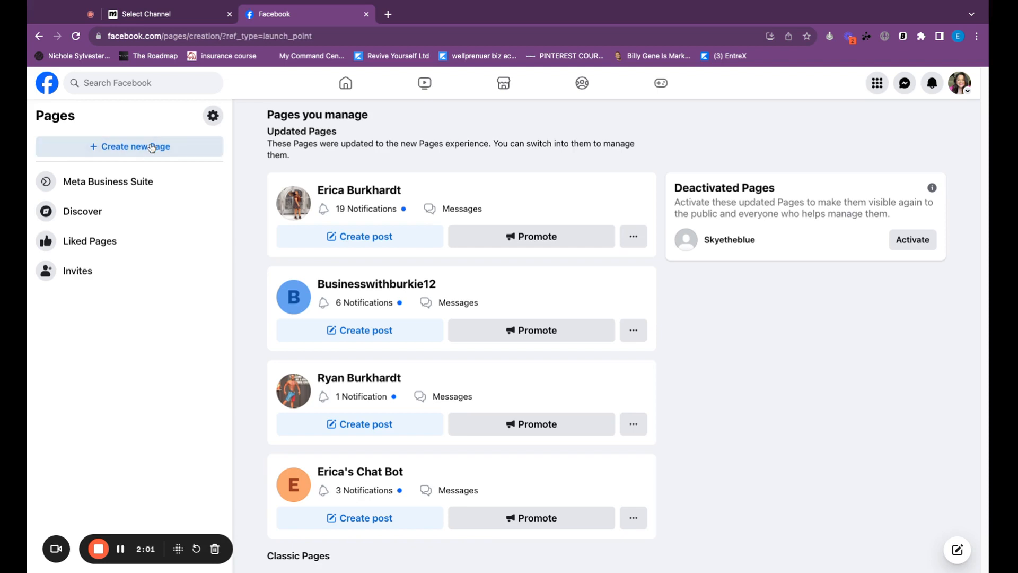
{"action": "left_click", "coordinate": [130, 146]}
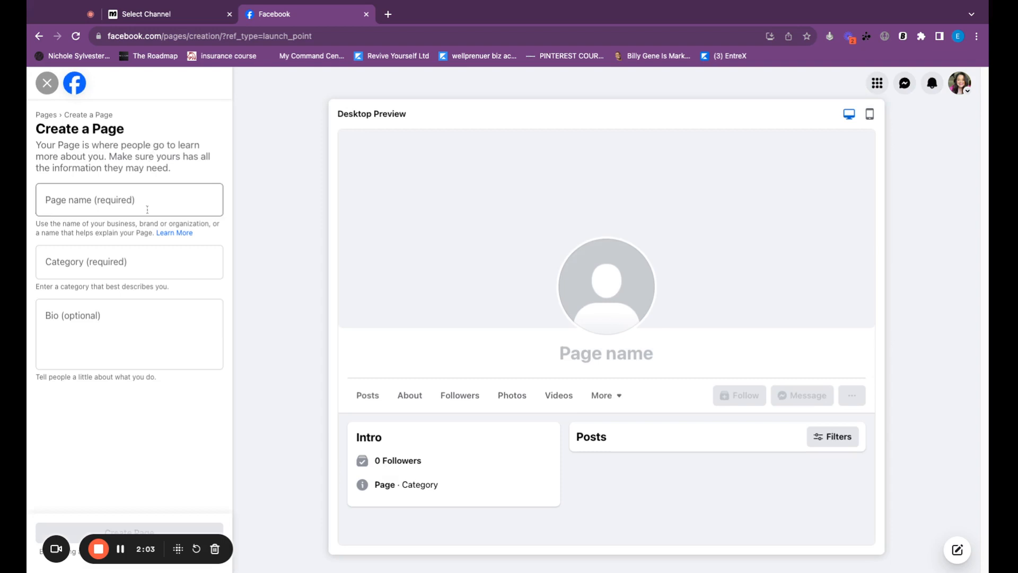
{"action": "left_click", "coordinate": [128, 199]}
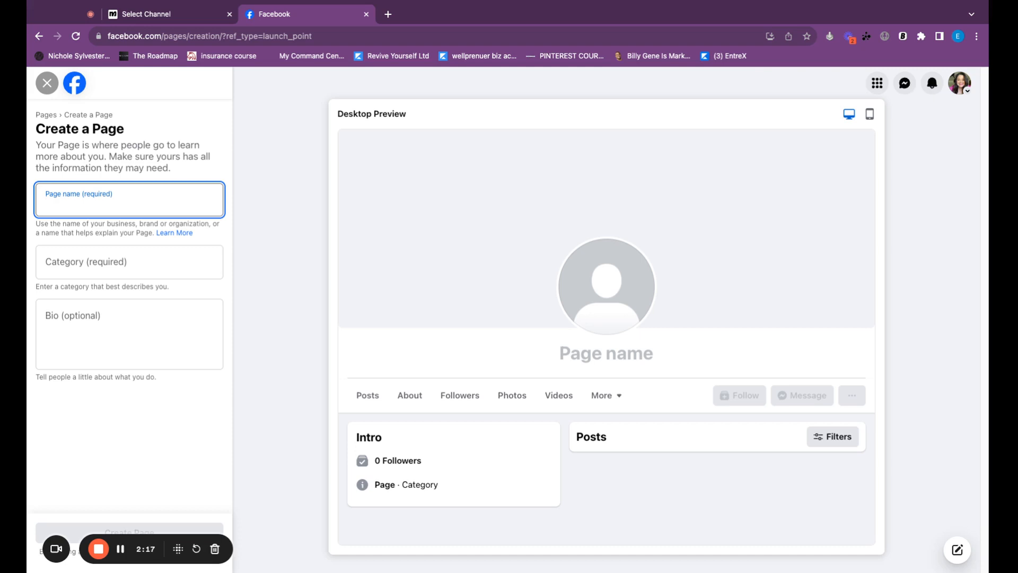
{"action": "type", "text": "Skye"}
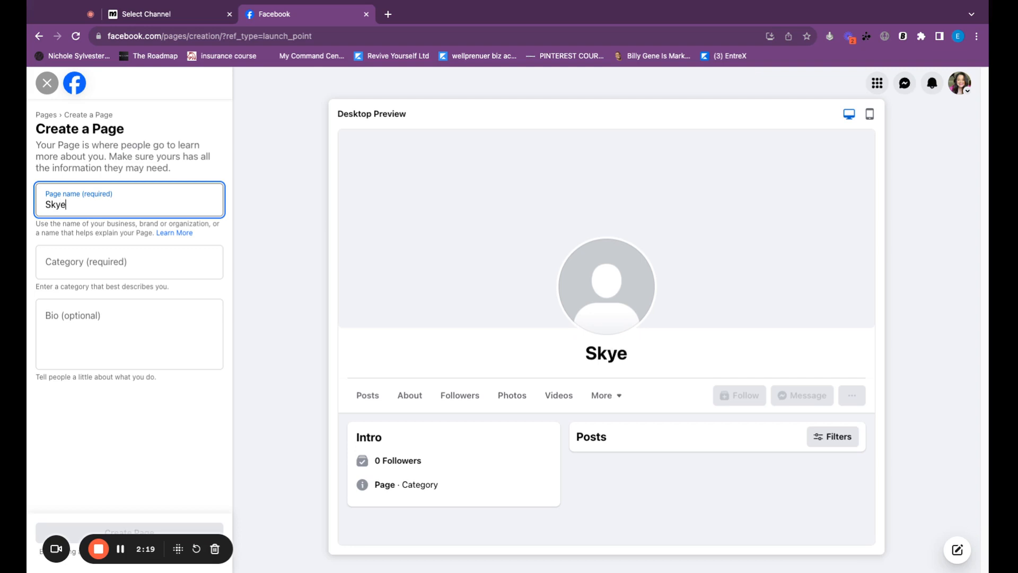
{"action": "type", "text": "The Blu"}
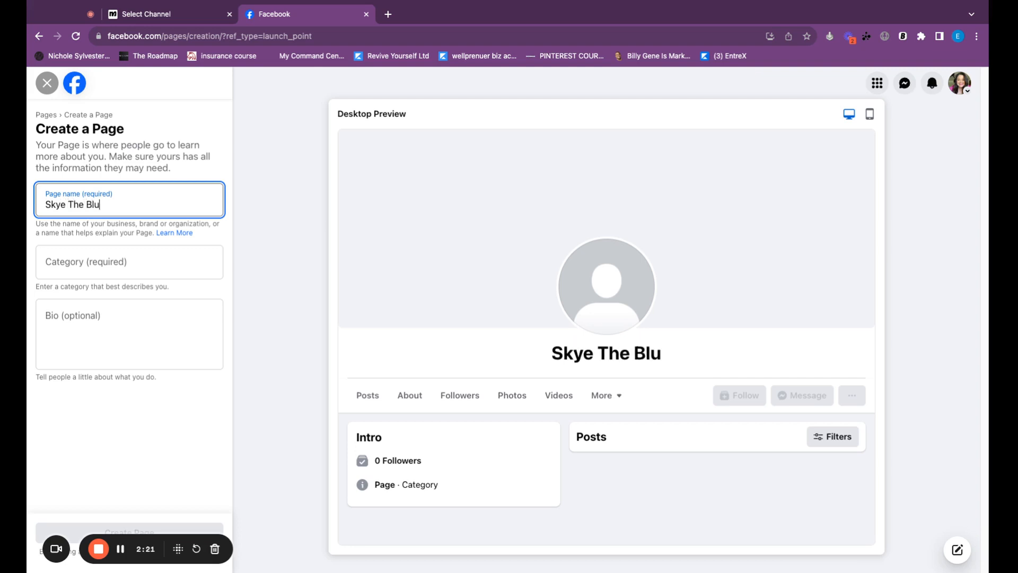
Set the new Page's category to Digital creator.
{"action": "left_click", "coordinate": [129, 261]}
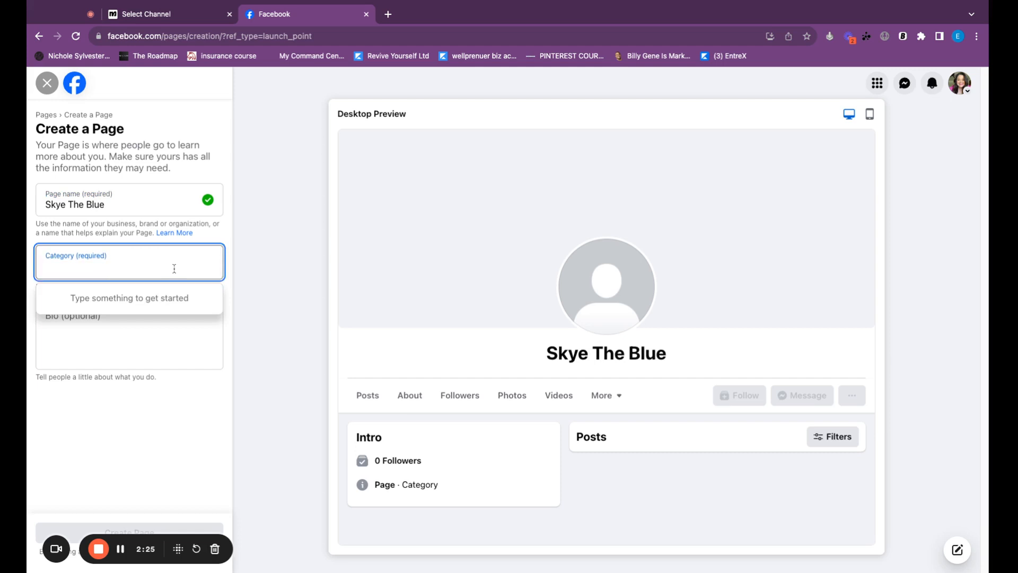
{"action": "type", "text": "A"}
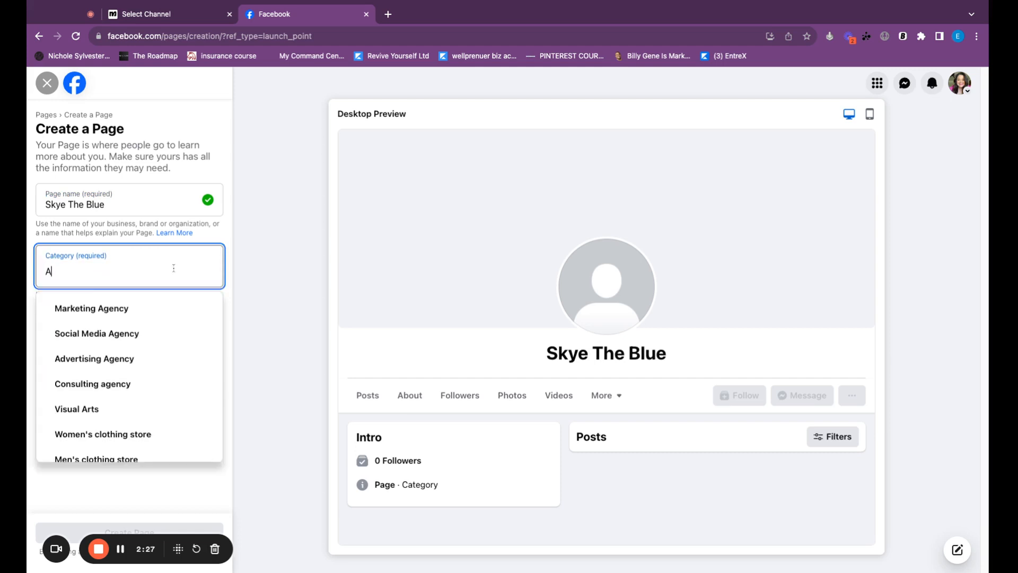
{"action": "type", "text": "n"}
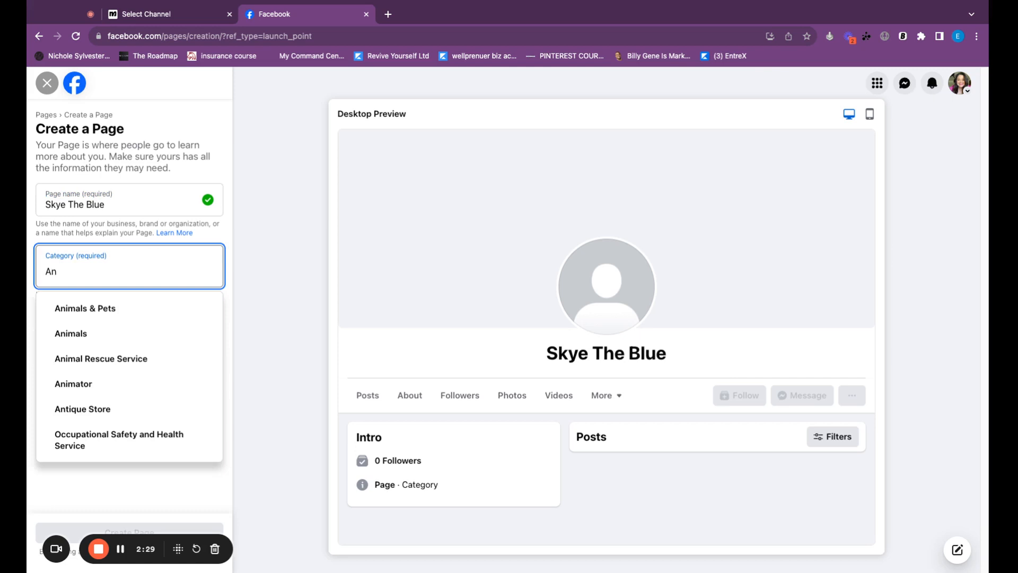
{"action": "type", "text": "Cre"}
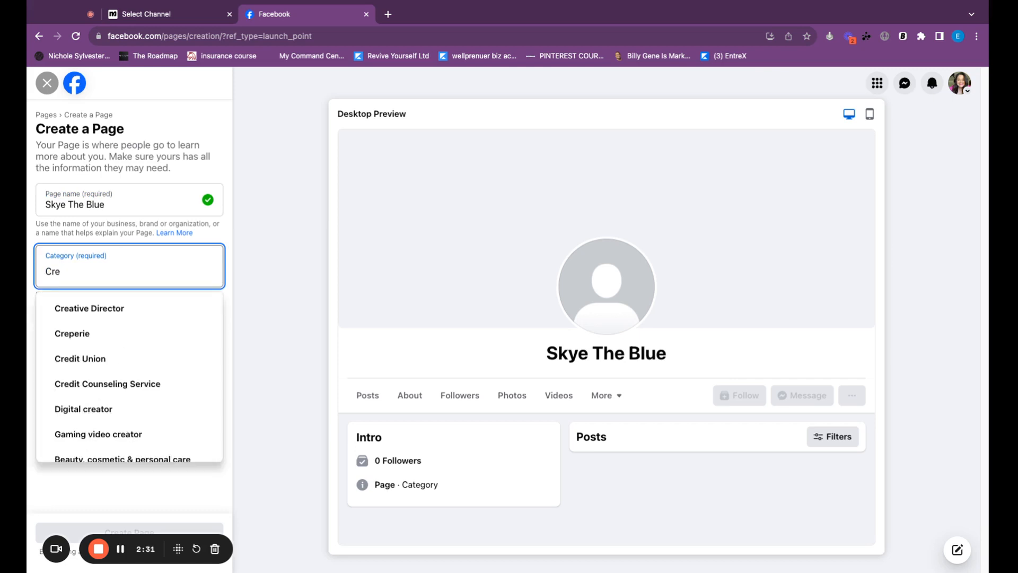
{"action": "type", "text": "ator"}
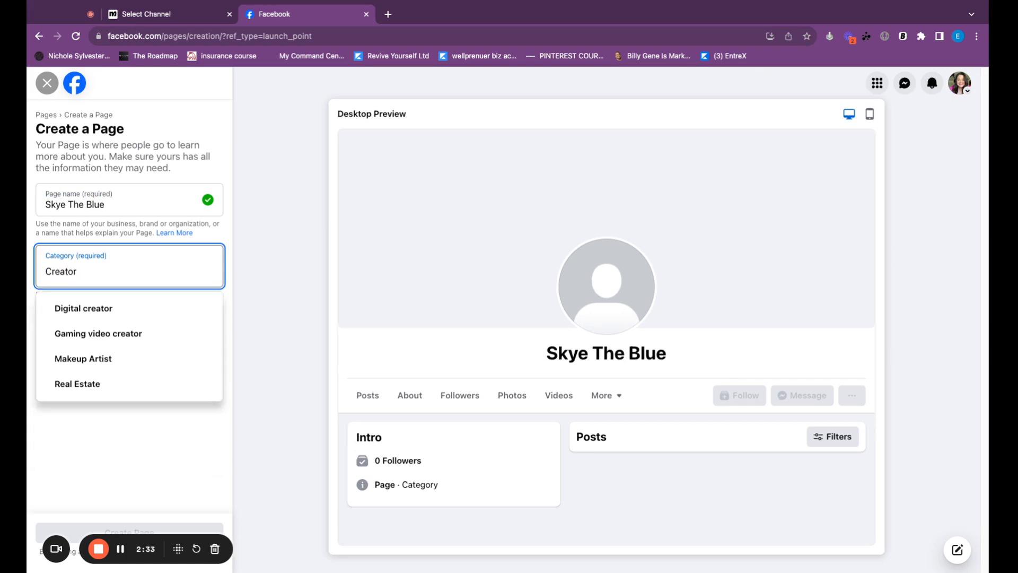
{"action": "mouse_move", "coordinate": [156, 306]}
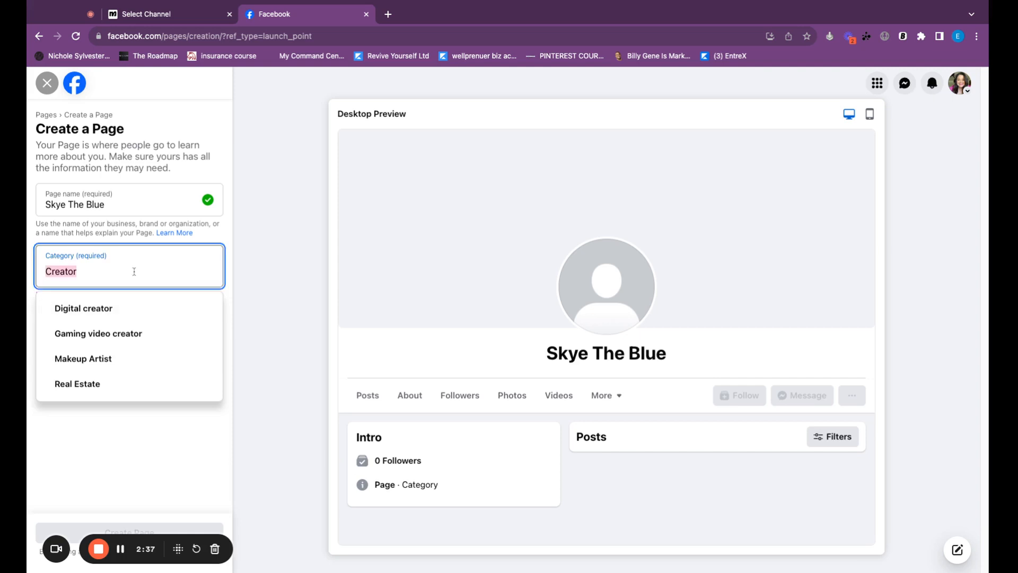
{"action": "left_click", "coordinate": [84, 308]}
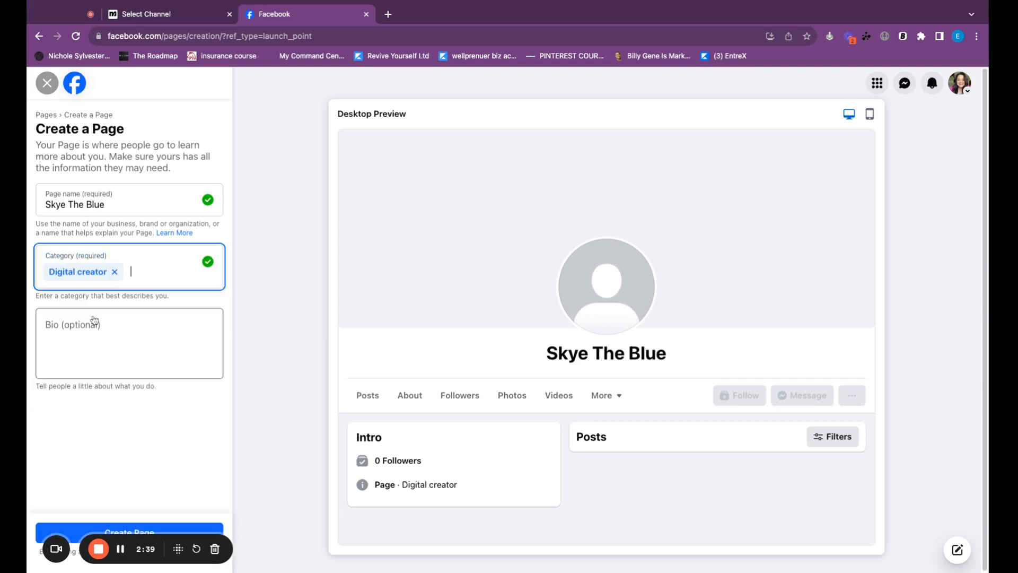
Write a short bio about yourself for the Page.
{"action": "left_click", "coordinate": [128, 343]}
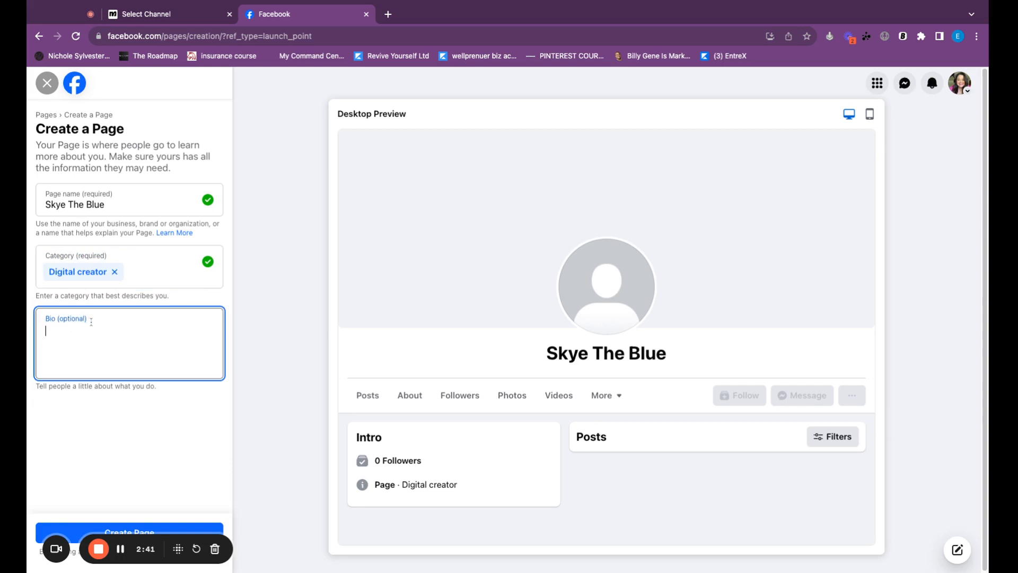
{"action": "type", "text": "This is where you"}
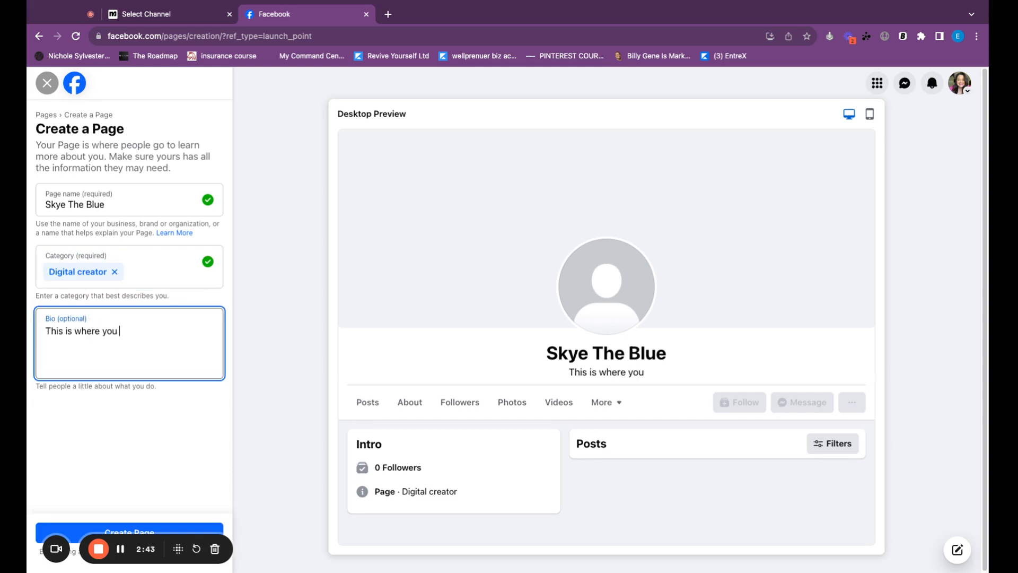
{"action": "type", "text": "can write so"}
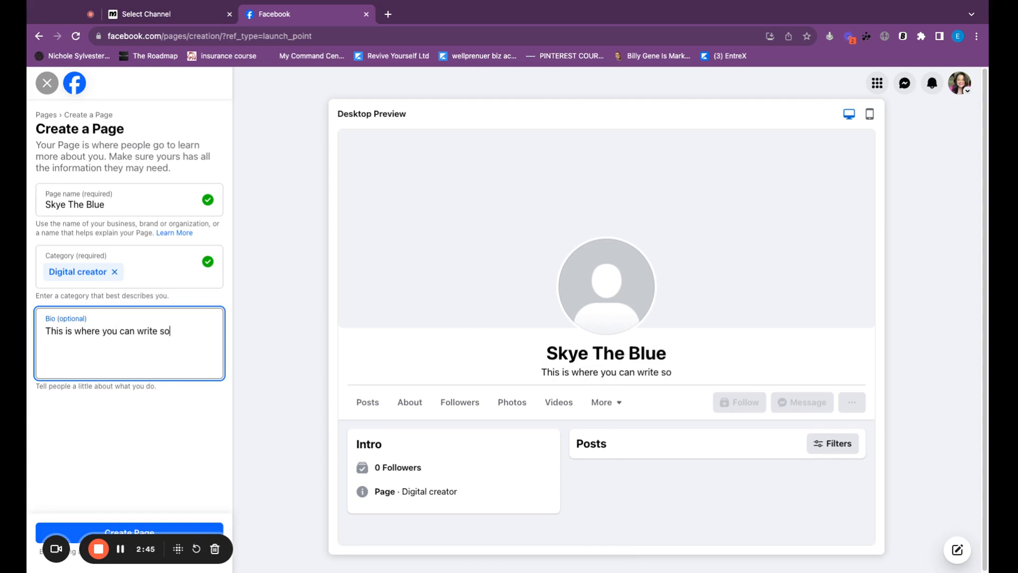
{"action": "type", "text": "mething about yoruself."}
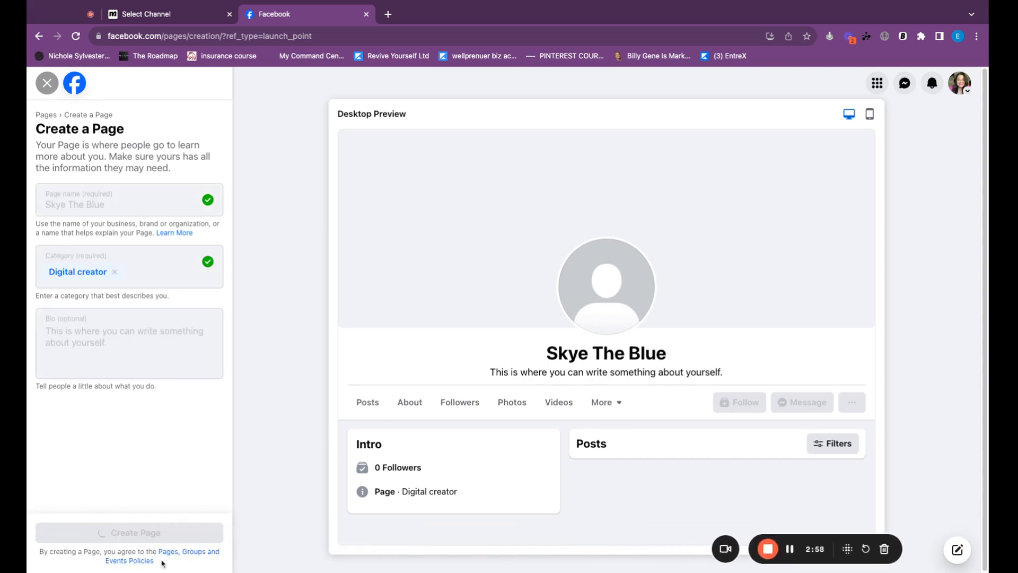
Create the Page and advance past contact, photos, WhatsApp and invite-friends steps.
{"action": "left_click", "coordinate": [128, 532]}
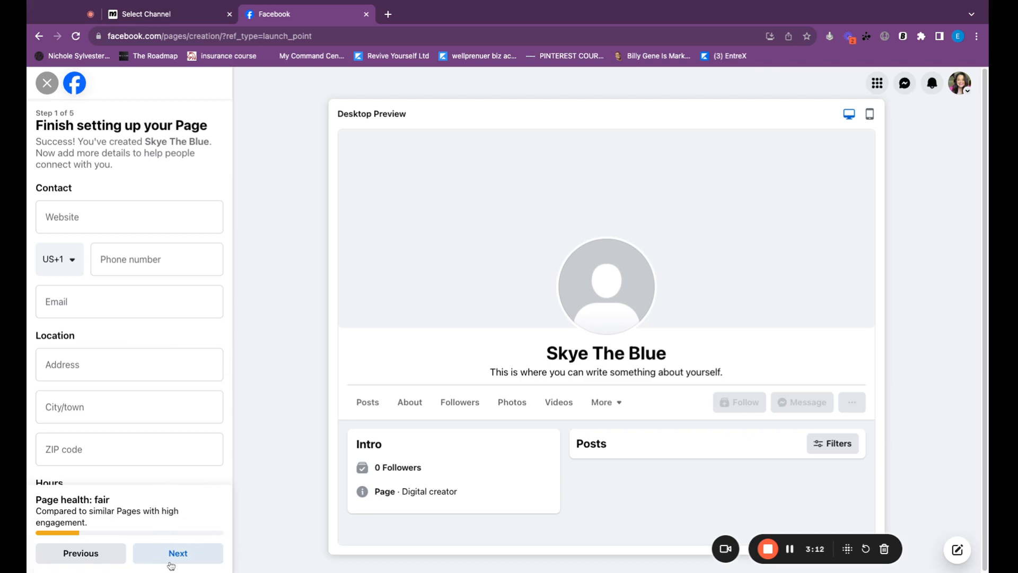
{"action": "left_click", "coordinate": [178, 552]}
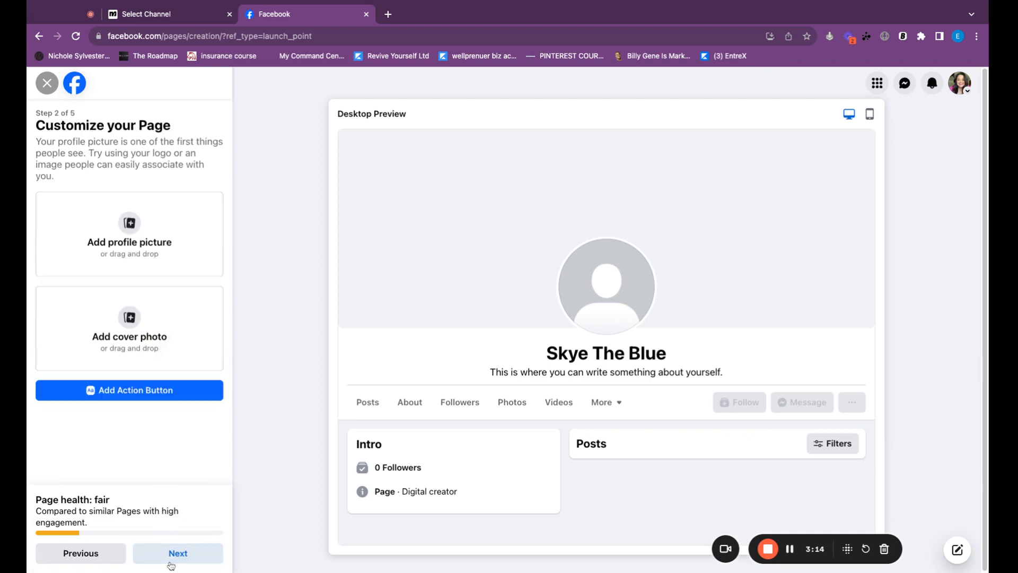
{"action": "left_click", "coordinate": [177, 552]}
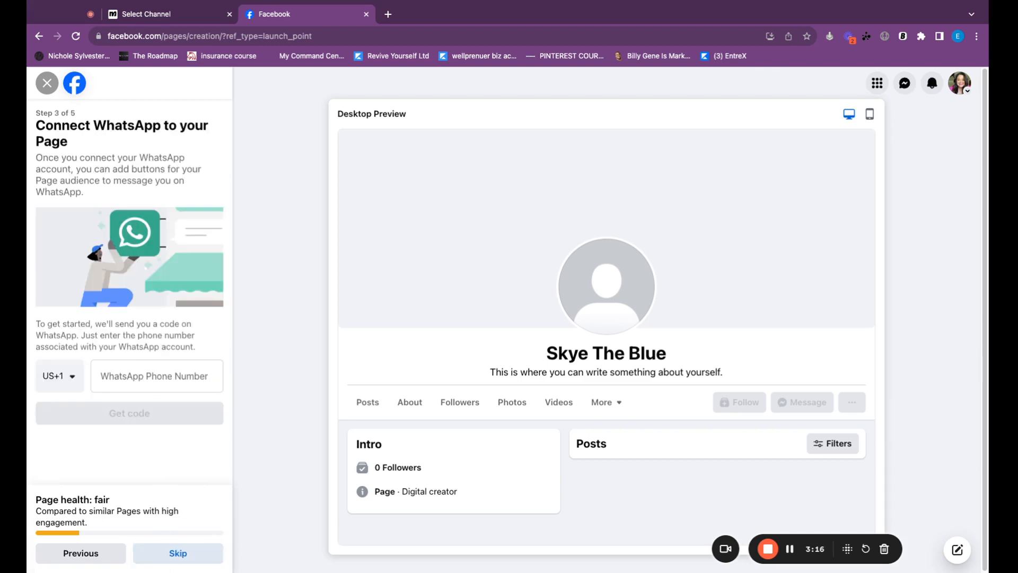
{"action": "left_click", "coordinate": [178, 553]}
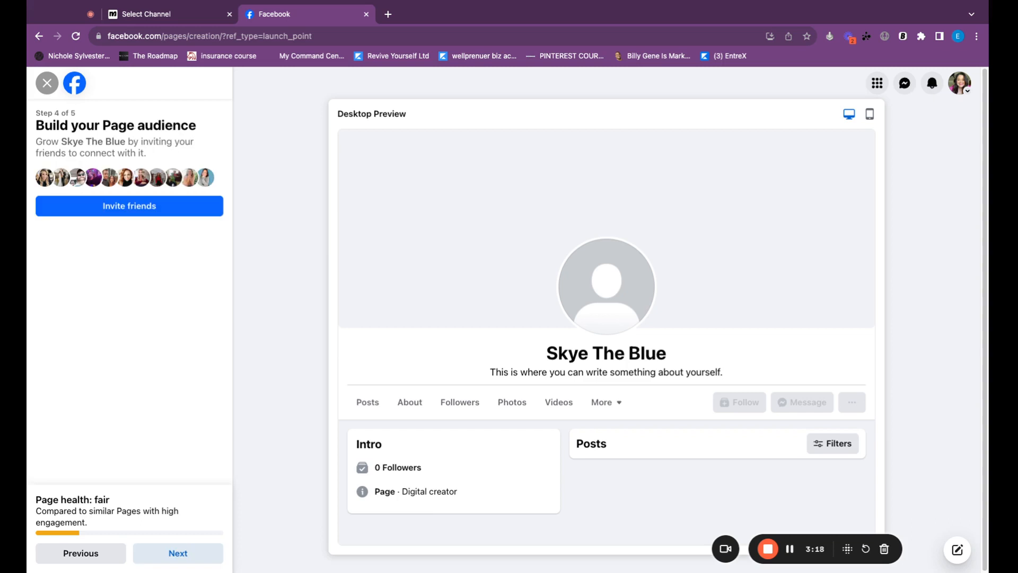
{"action": "left_click", "coordinate": [177, 552]}
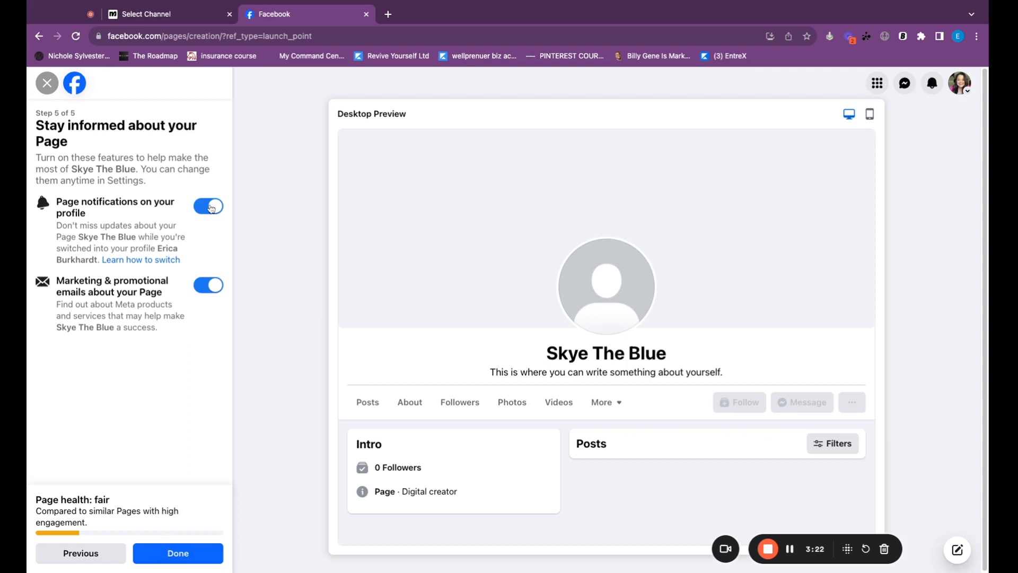
Turn off page notifications, finish setup, and dismiss the welcome message.
{"action": "left_click", "coordinate": [208, 206]}
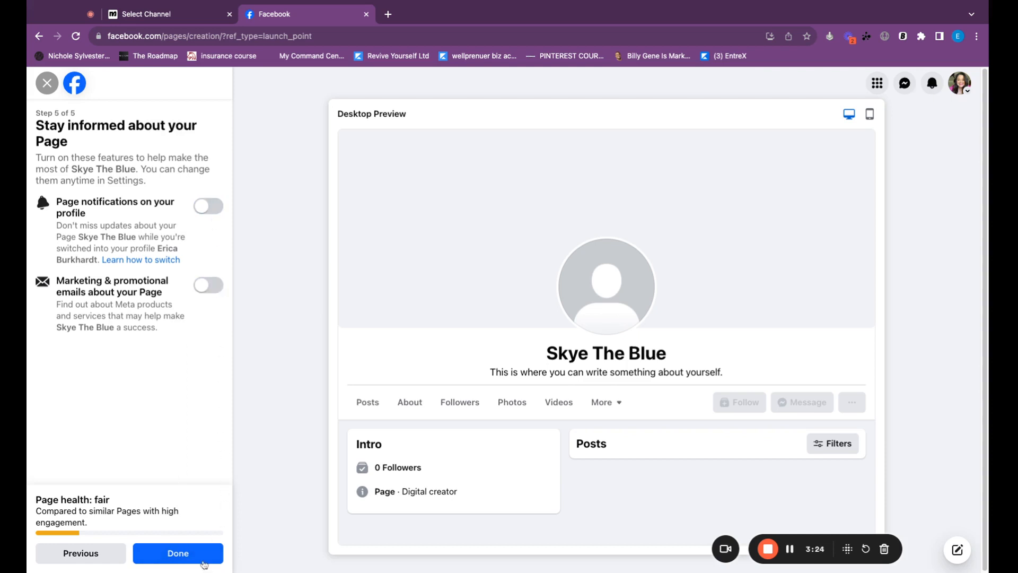
{"action": "left_click", "coordinate": [178, 553]}
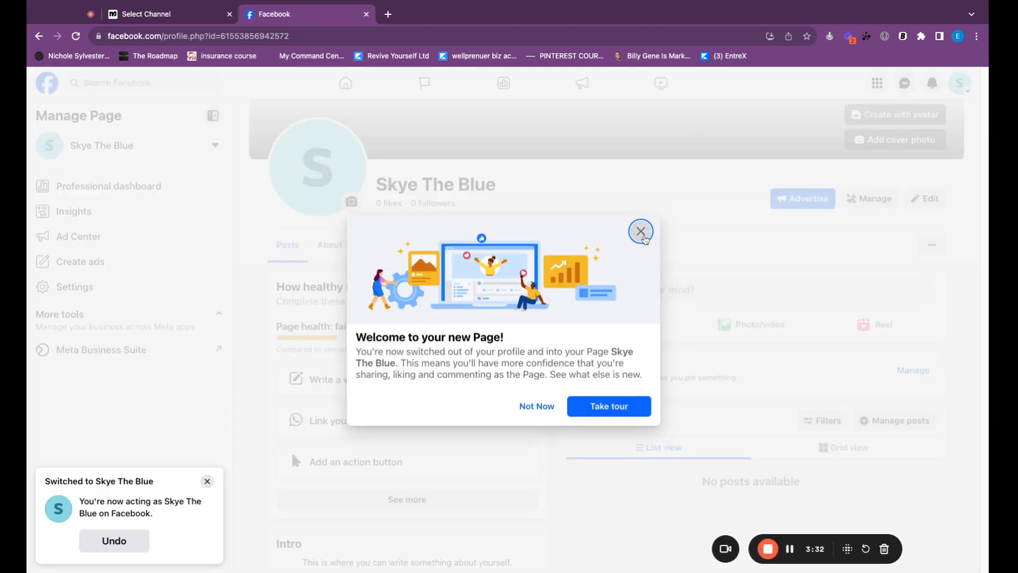
{"action": "left_click", "coordinate": [639, 231]}
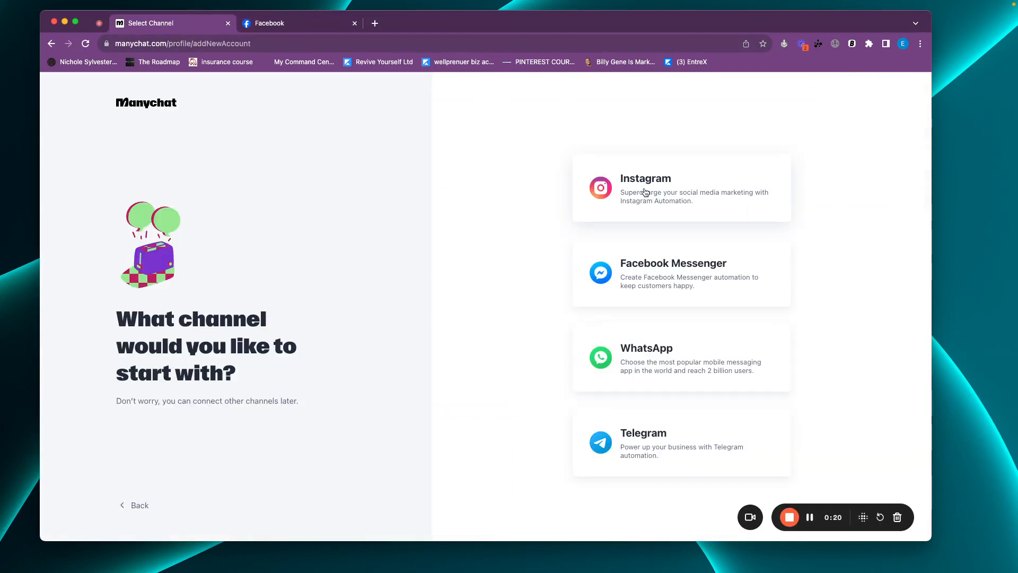
Choose Instagram as the channel and continue as the current Facebook user.
{"action": "left_click", "coordinate": [680, 188]}
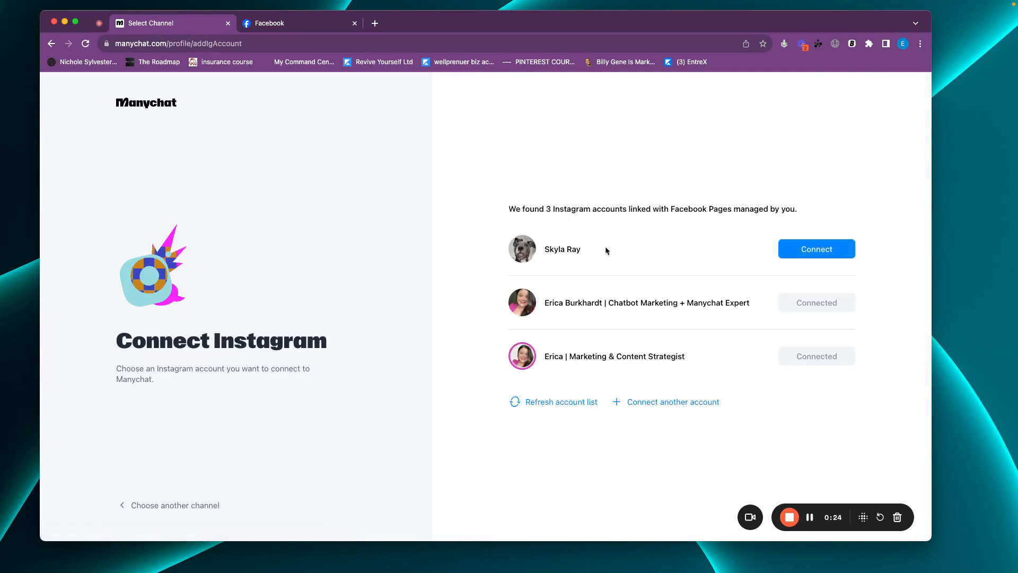
{"action": "mouse_move", "coordinate": [573, 248]}
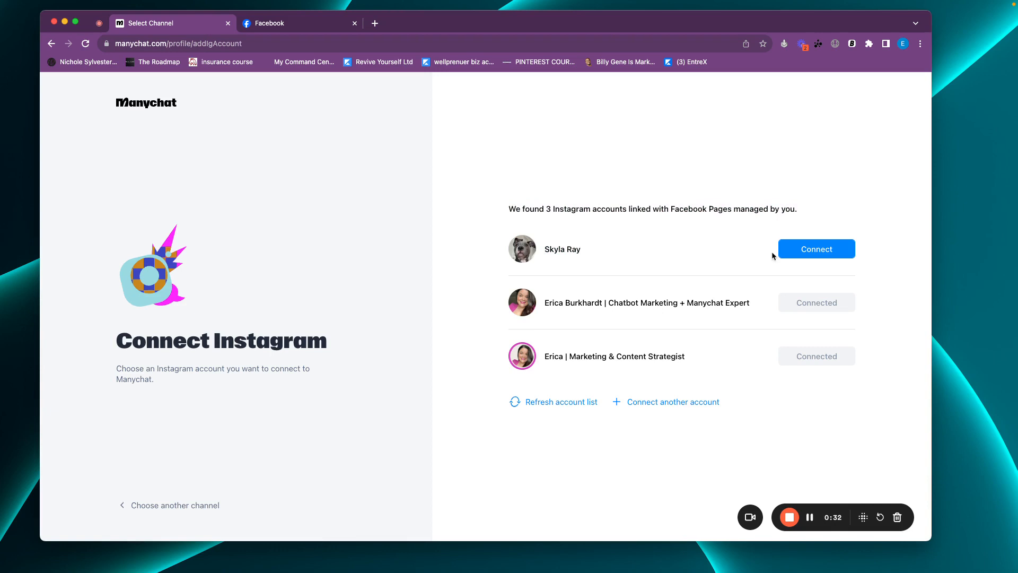
{"action": "mouse_move", "coordinate": [635, 286]}
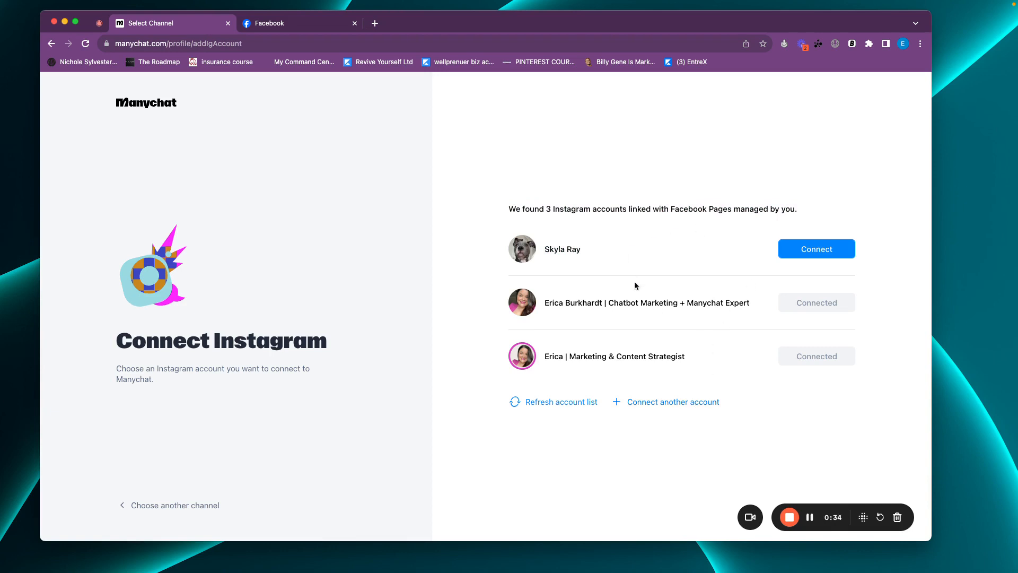
{"action": "mouse_move", "coordinate": [617, 262]}
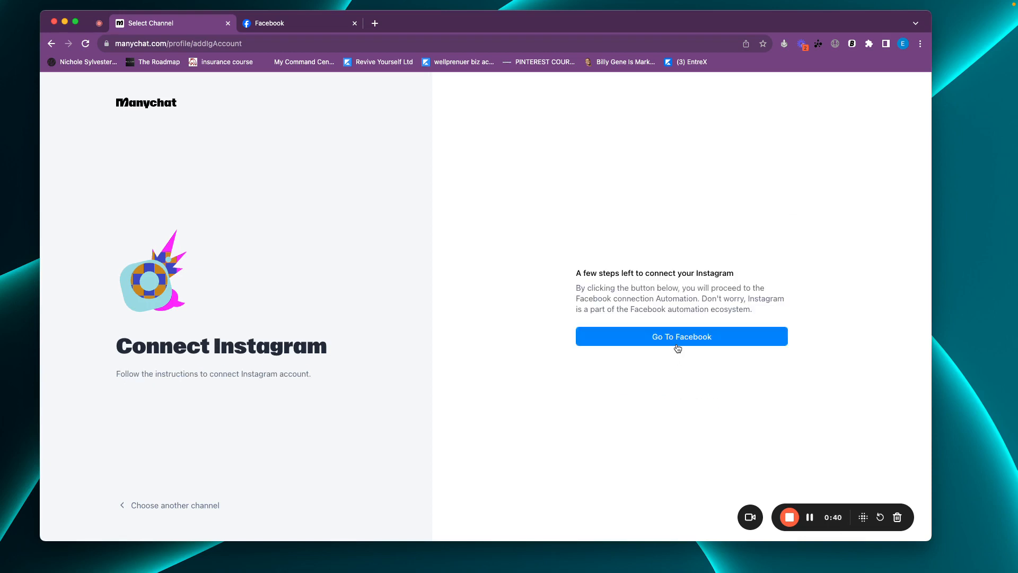
{"action": "left_click", "coordinate": [680, 336]}
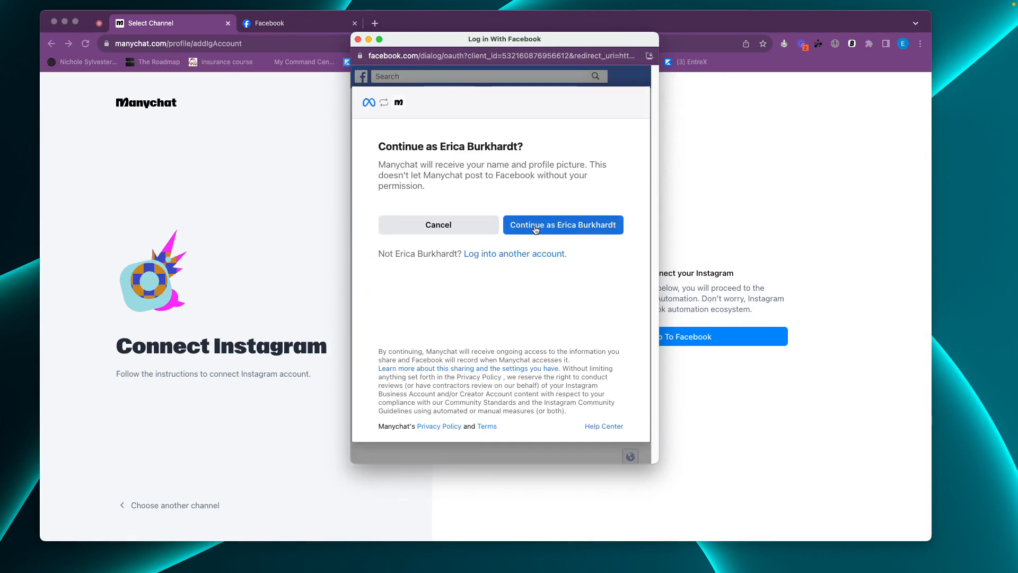
{"action": "left_click", "coordinate": [561, 225]}
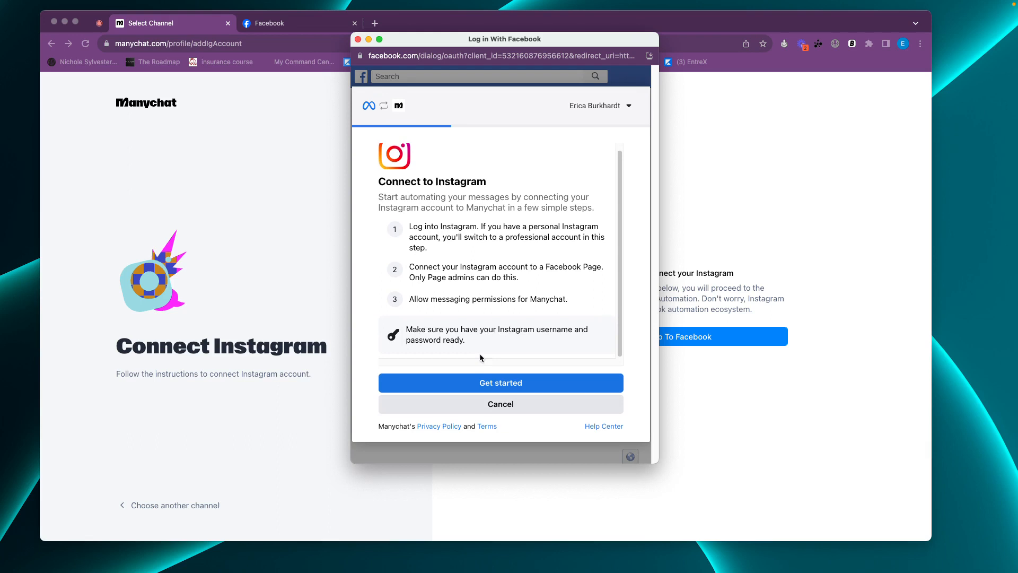
Log in to Instagram using the saved autofill login.
{"action": "left_click", "coordinate": [500, 383]}
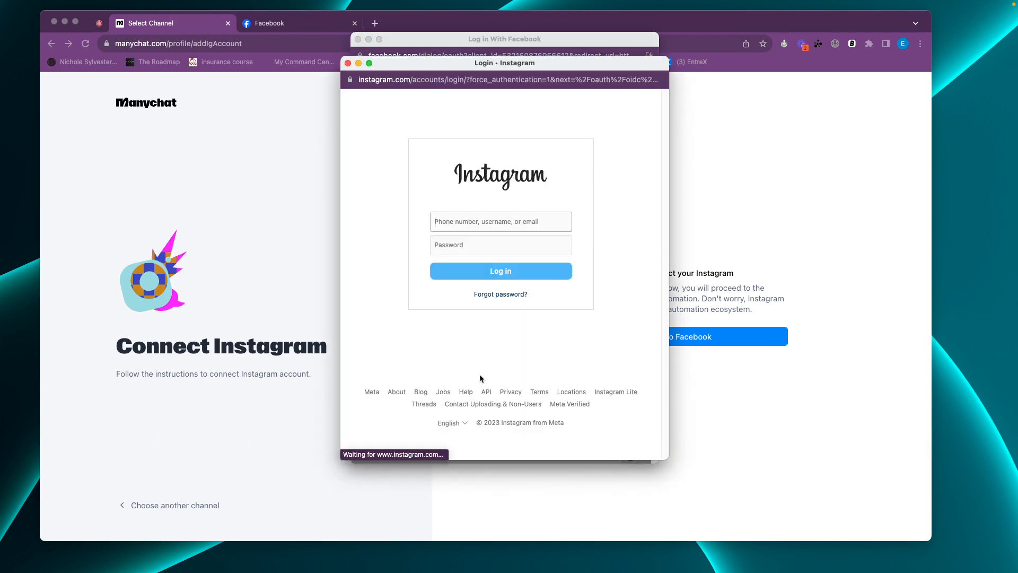
{"action": "left_click", "coordinate": [499, 222]}
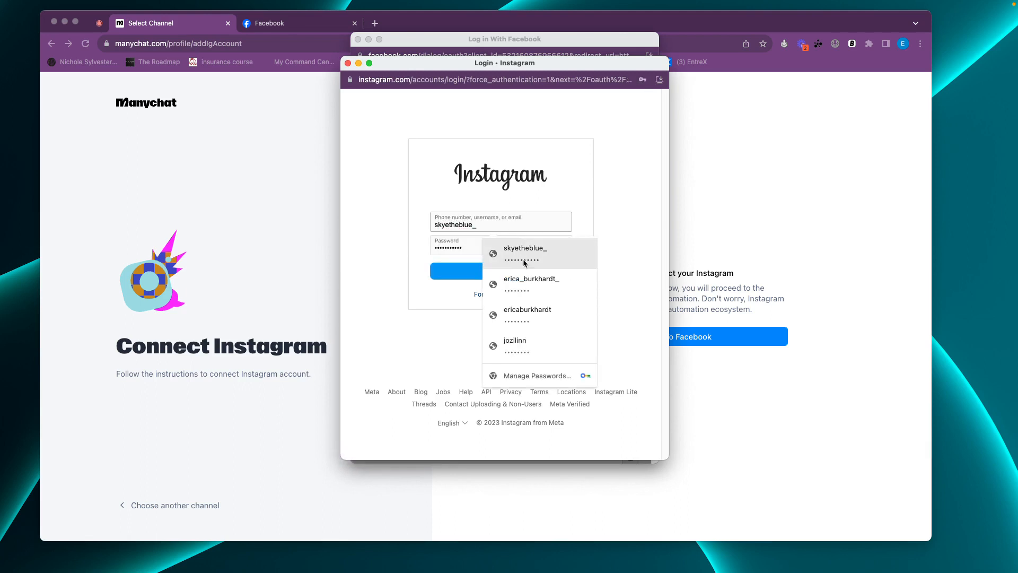
{"action": "left_click", "coordinate": [526, 253]}
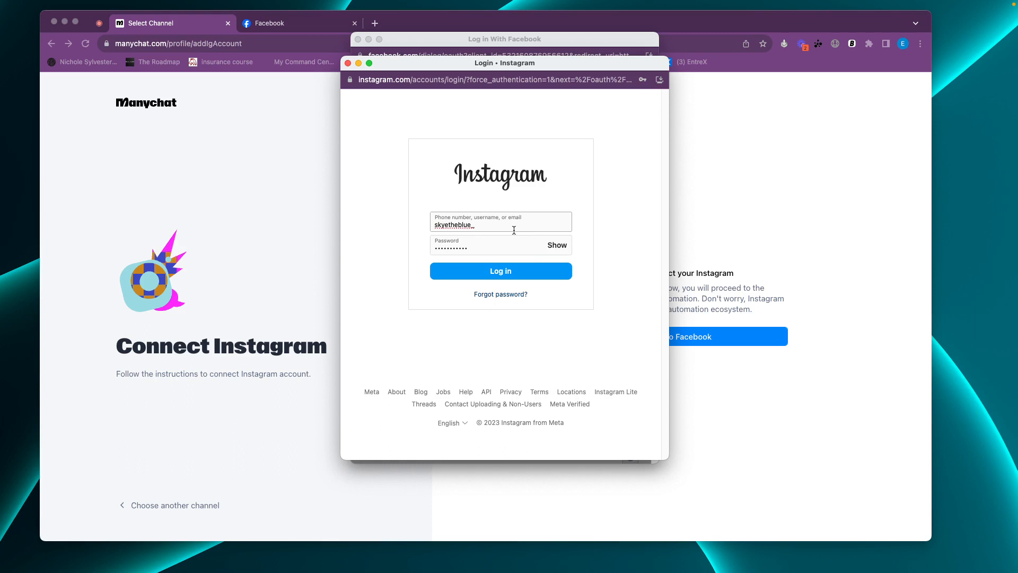
{"action": "left_click", "coordinate": [500, 270]}
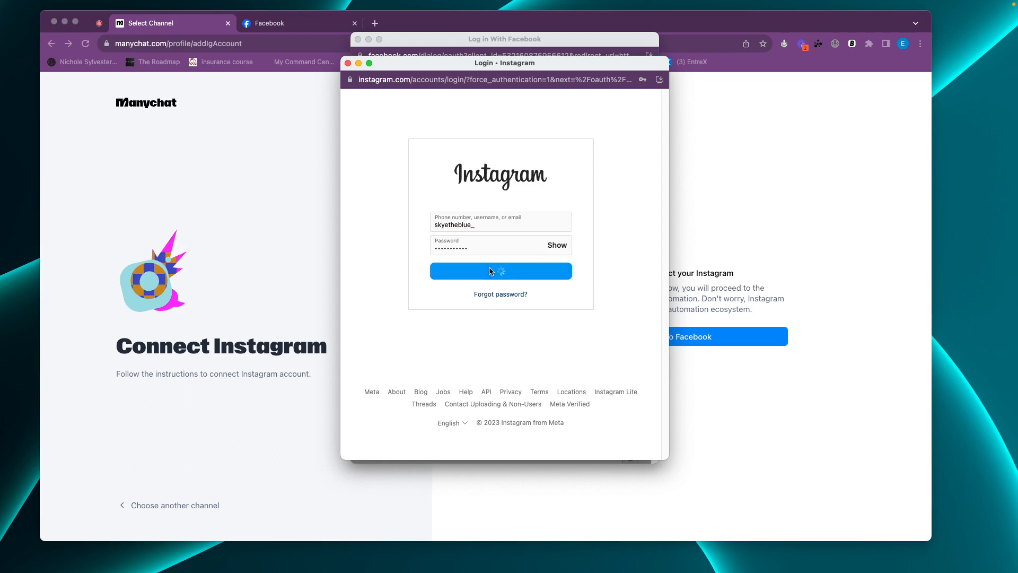
{"action": "left_click", "coordinate": [500, 271]}
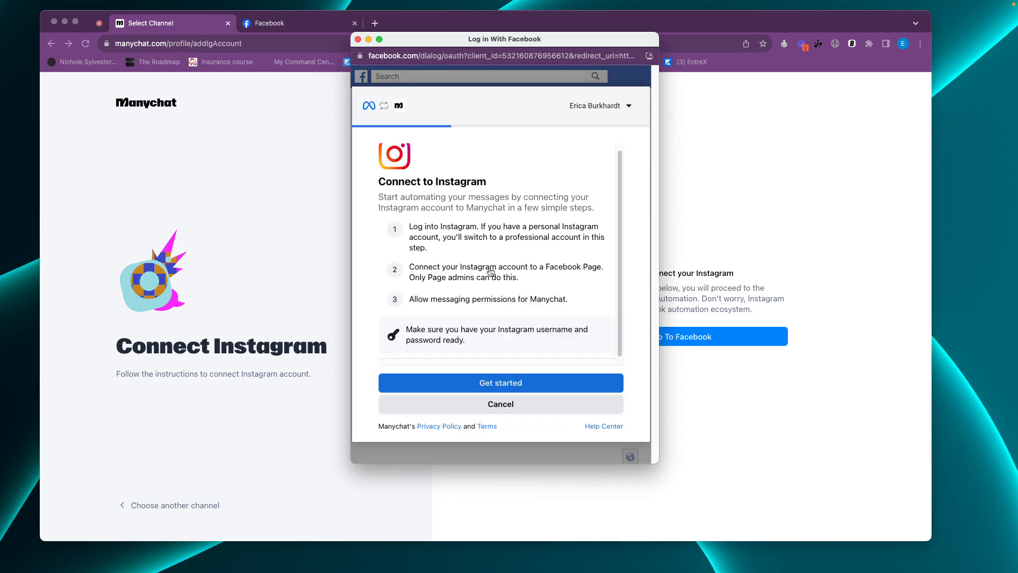
Approve the Instagram accounts, Facebook Pages including Skye The Blue, and Manychat permissions.
{"action": "left_click", "coordinate": [500, 382]}
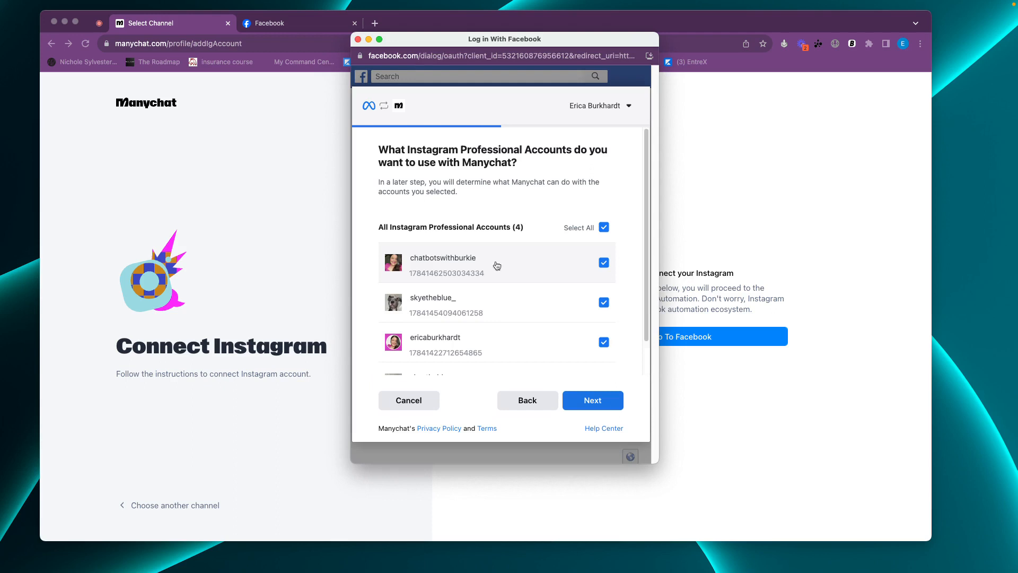
{"action": "mouse_move", "coordinate": [538, 144]}
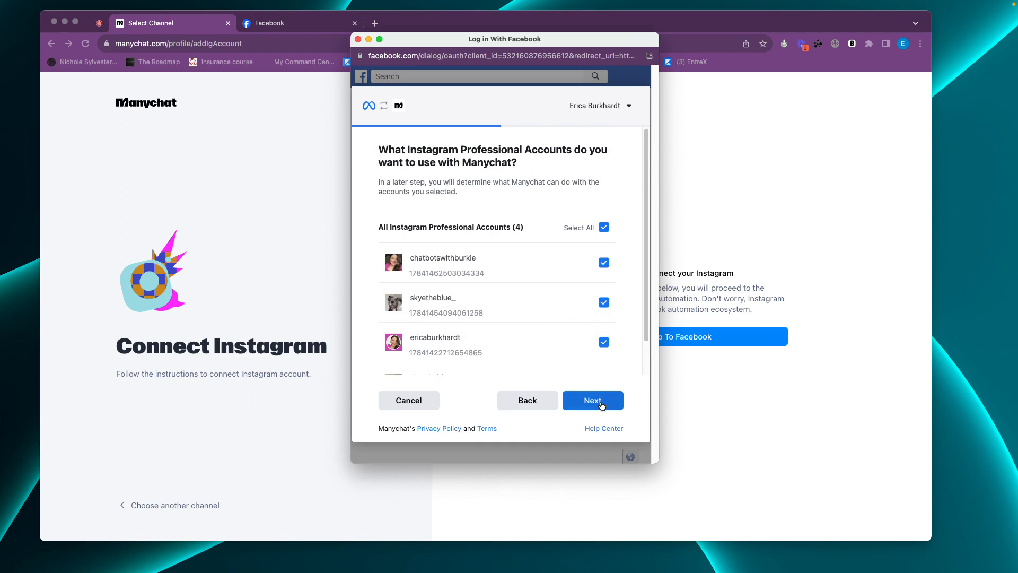
{"action": "left_click", "coordinate": [591, 400]}
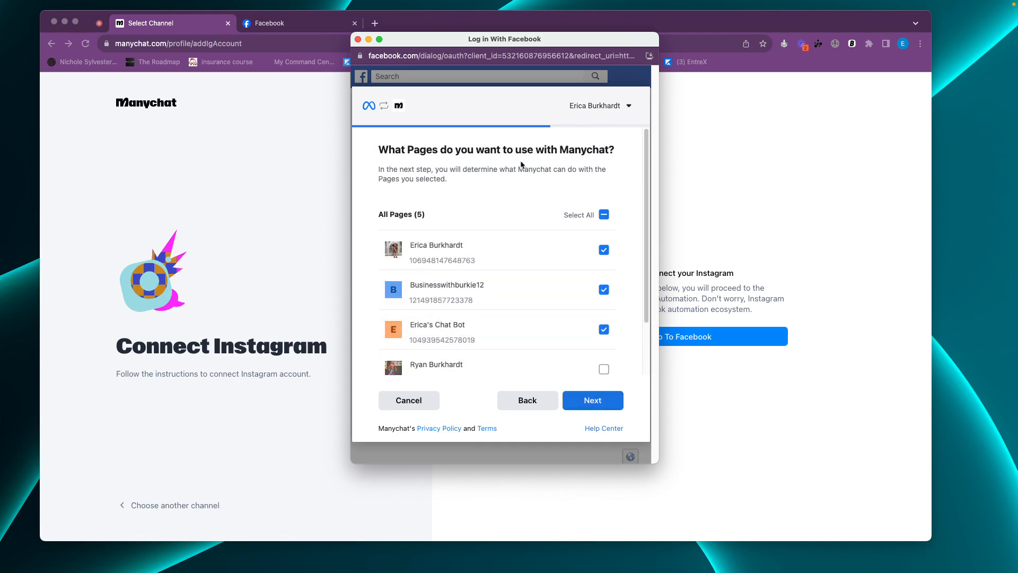
{"action": "mouse_move", "coordinate": [501, 188]}
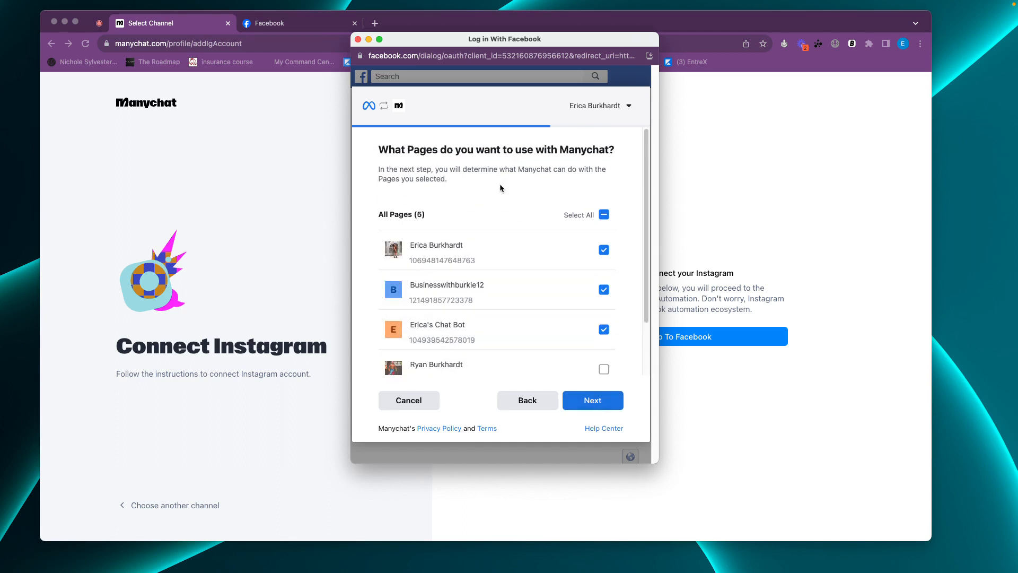
{"action": "mouse_move", "coordinate": [538, 246]}
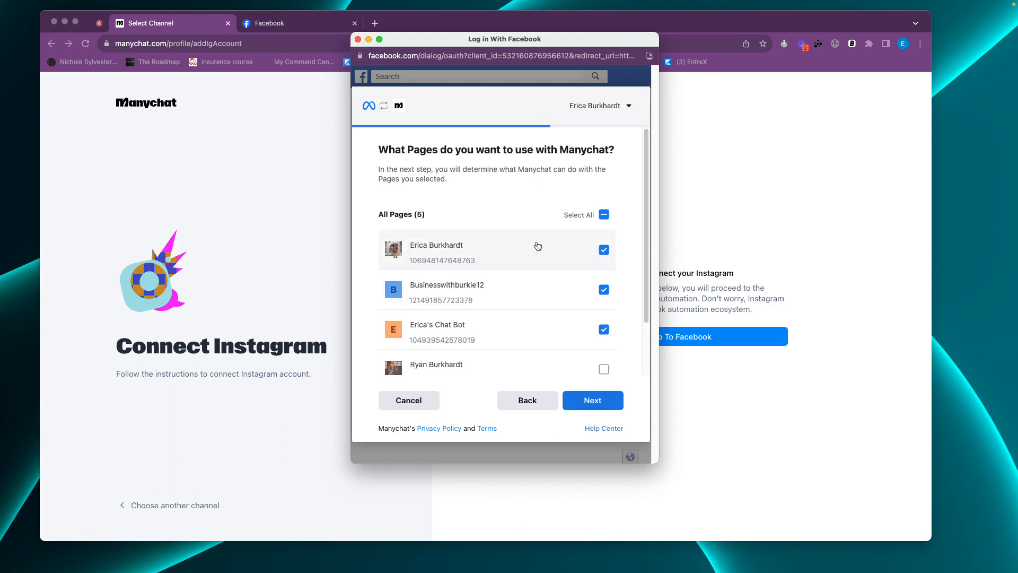
{"action": "scroll", "scroll_direction": "down", "scroll_amount": 3}
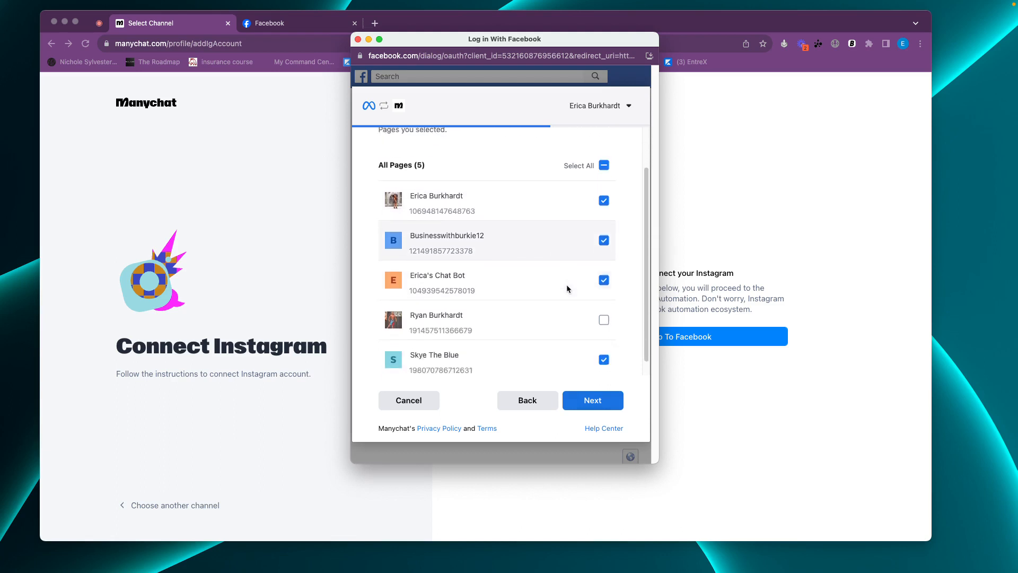
{"action": "scroll", "scroll_direction": "up", "scroll_amount": 3}
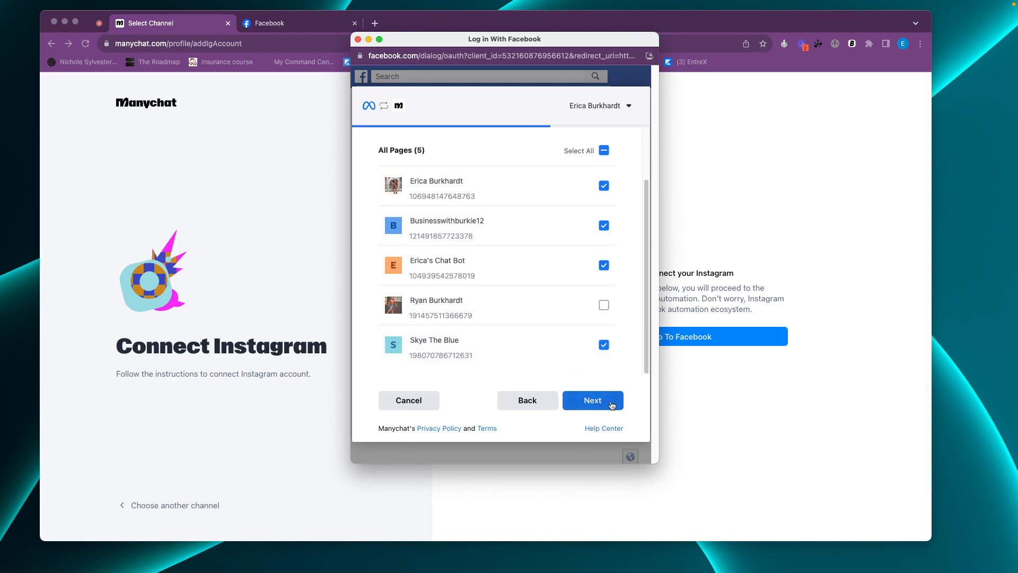
{"action": "left_click", "coordinate": [592, 400]}
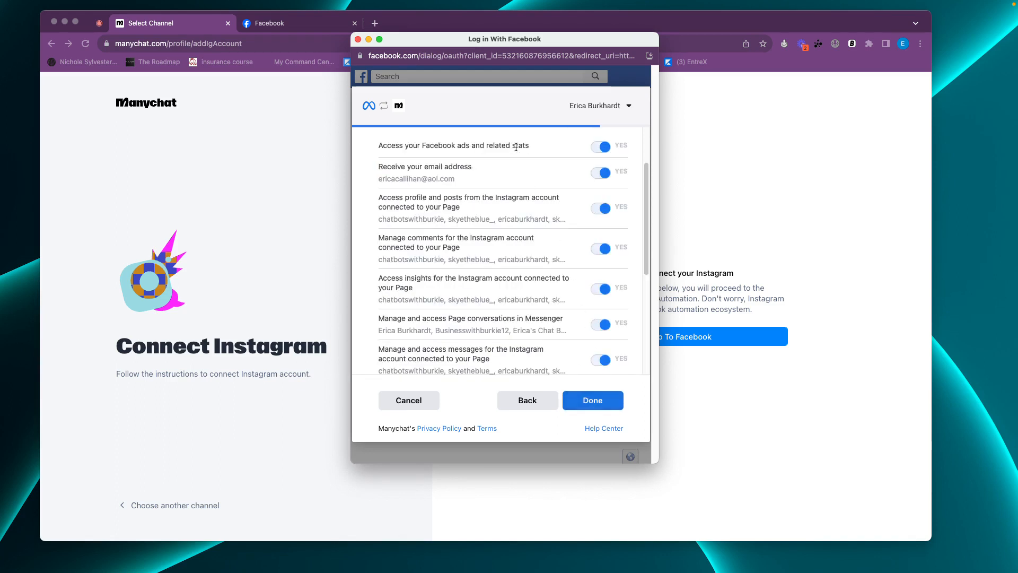
{"action": "scroll", "scroll_direction": "down", "scroll_amount": 3}
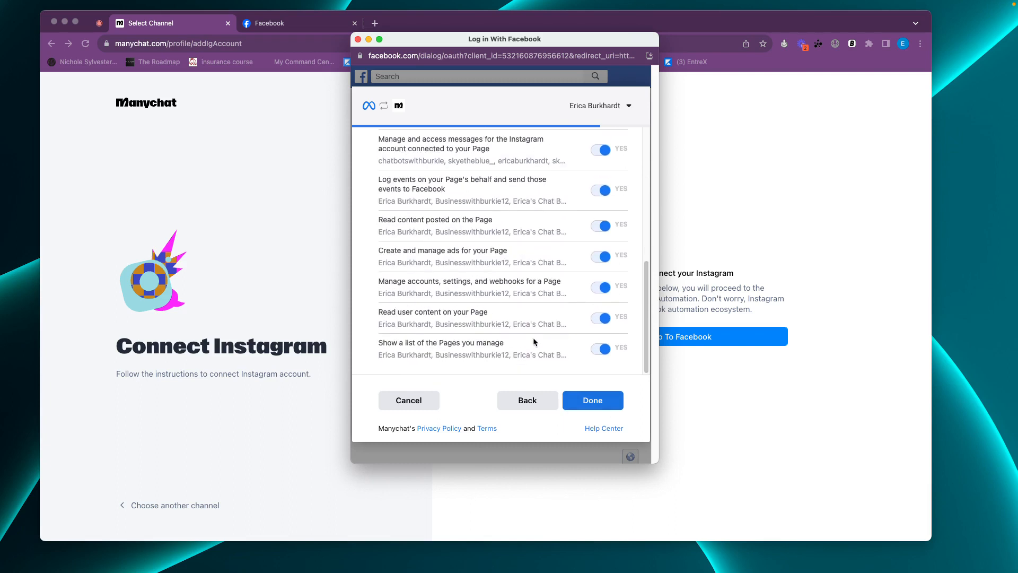
{"action": "left_click", "coordinate": [591, 400]}
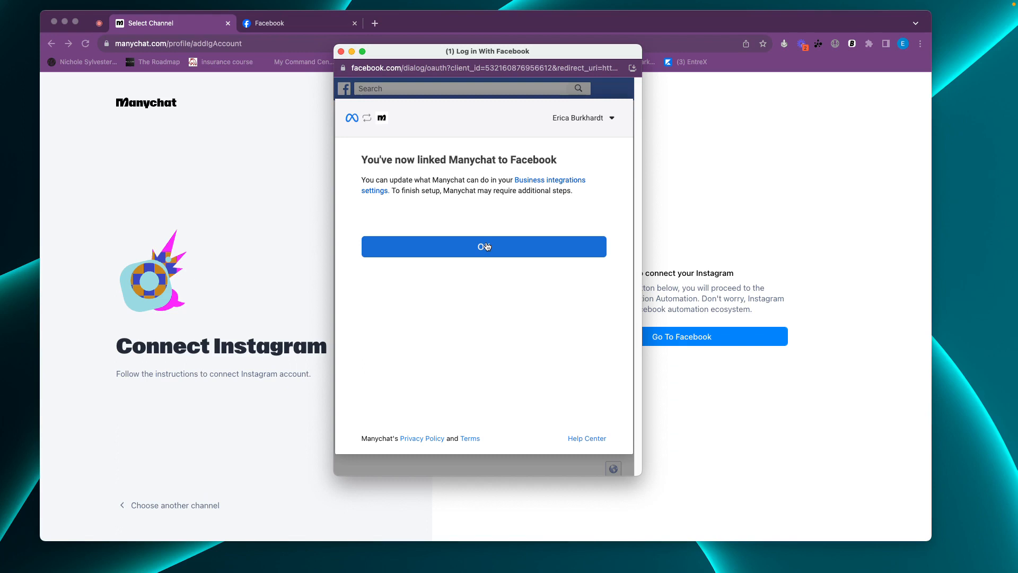
Close the Facebook link confirmation and connect the skyetheblue_ Instagram account.
{"action": "left_click", "coordinate": [483, 246]}
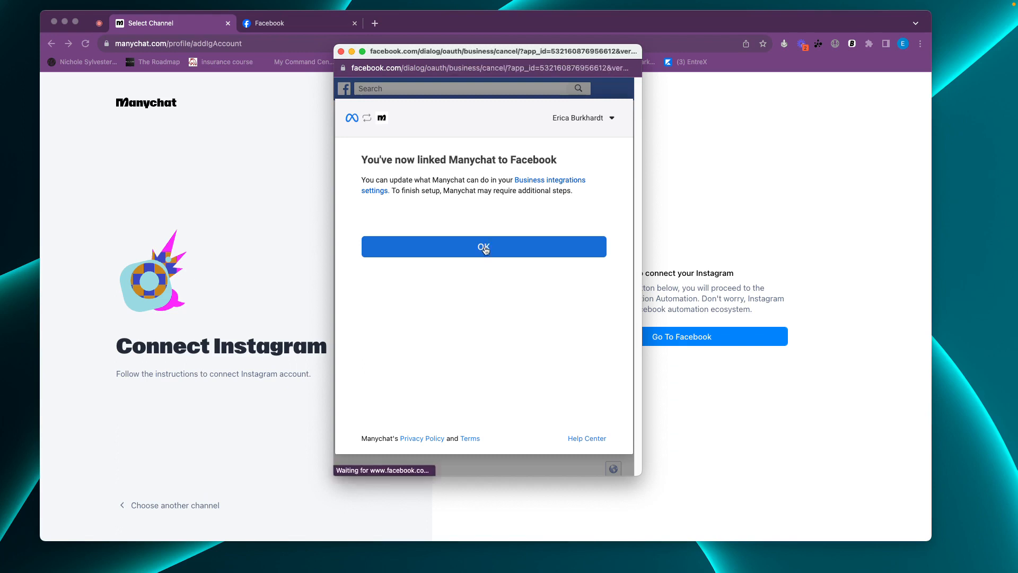
{"action": "left_click", "coordinate": [483, 246]}
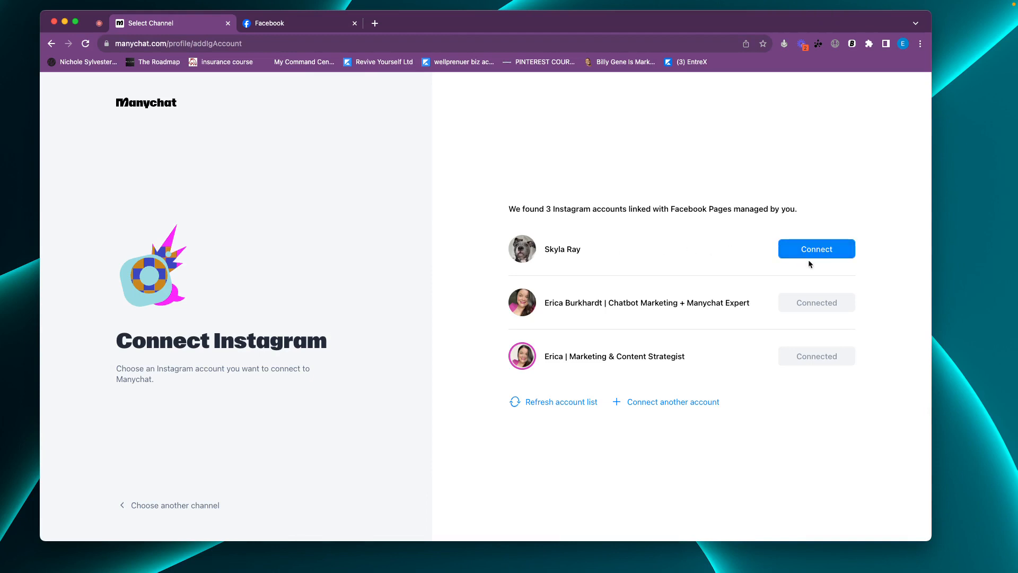
{"action": "mouse_move", "coordinate": [871, 252]}
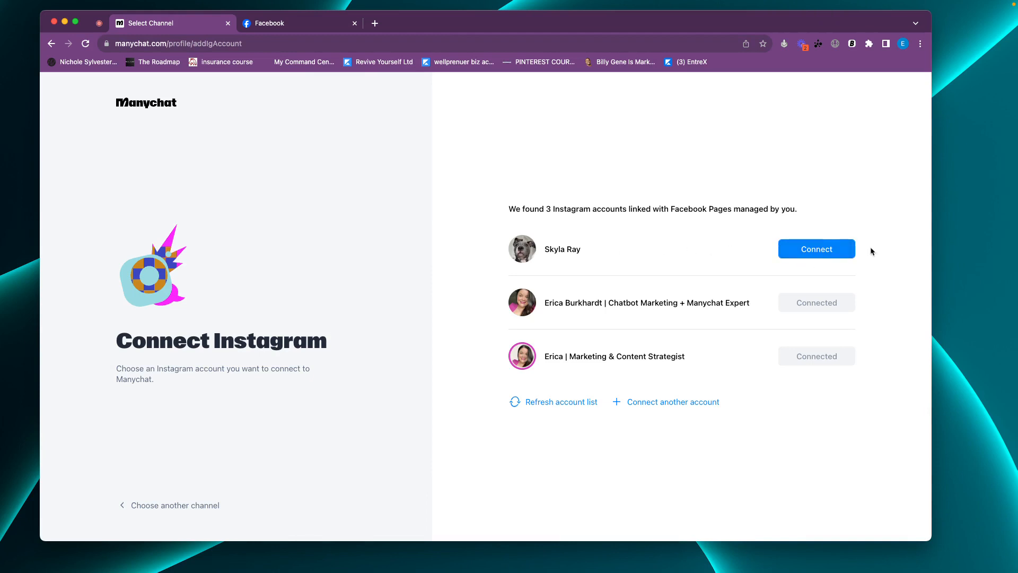
{"action": "mouse_move", "coordinate": [838, 257]}
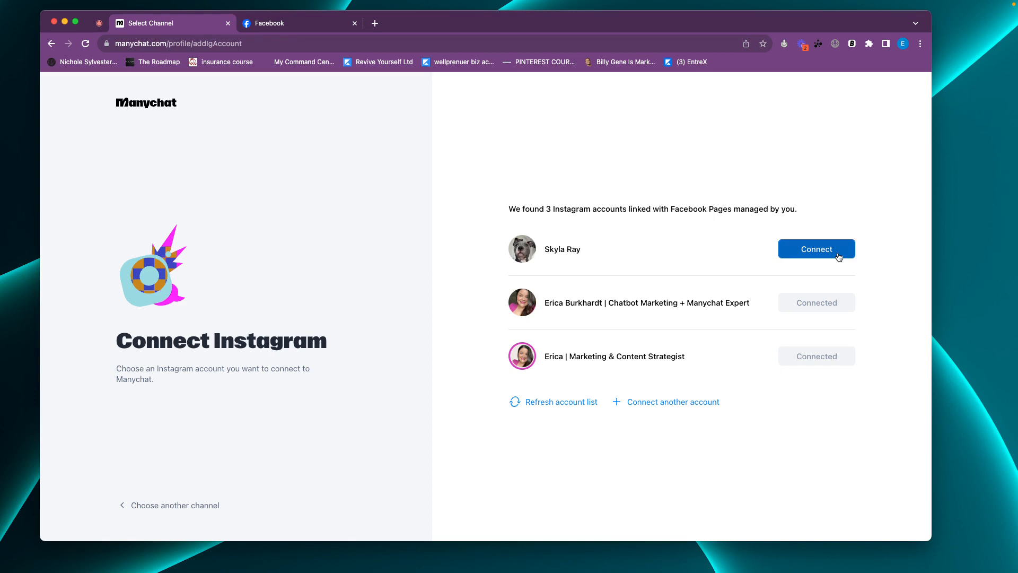
{"action": "left_click", "coordinate": [816, 249]}
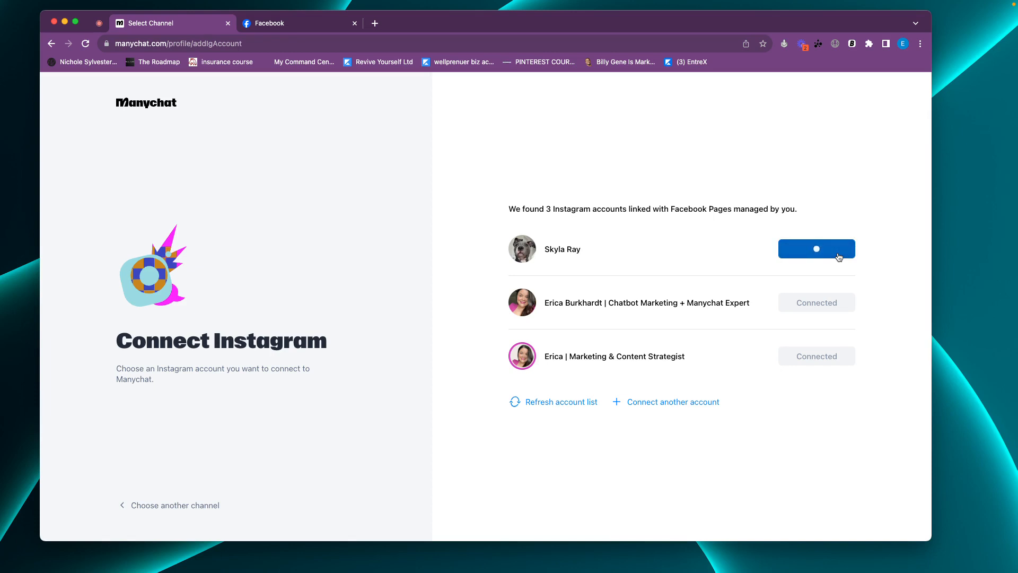
{"action": "left_click", "coordinate": [816, 249]}
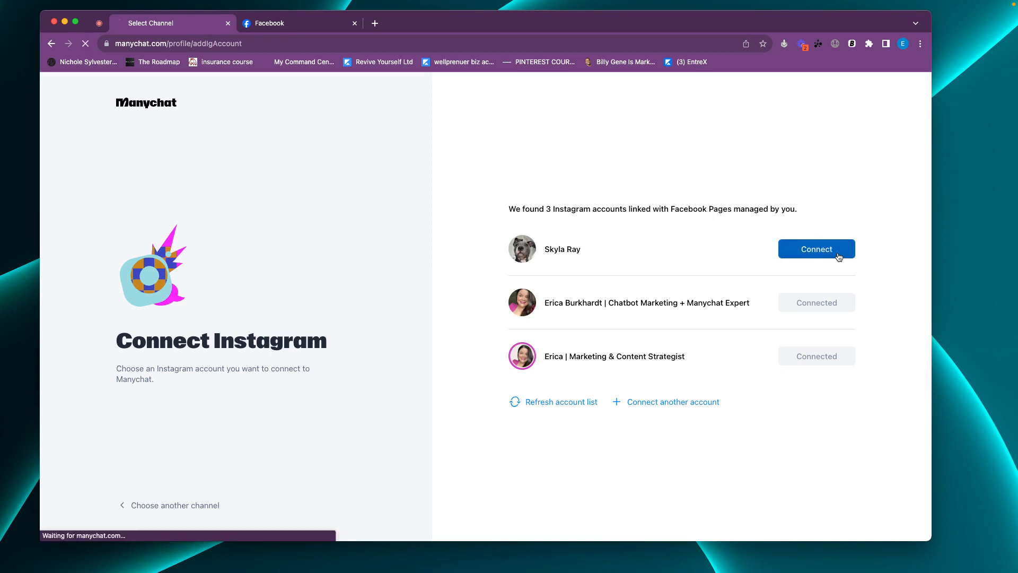
{"action": "left_click", "coordinate": [816, 248]}
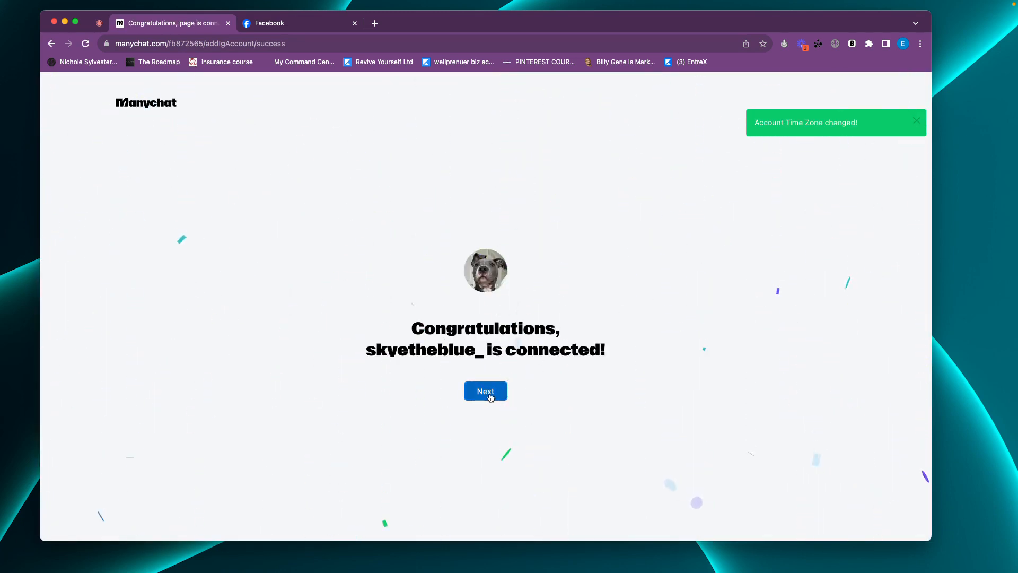
Open the 14-day Pro trial checkout, then back out without adding a card.
{"action": "left_click", "coordinate": [485, 391]}
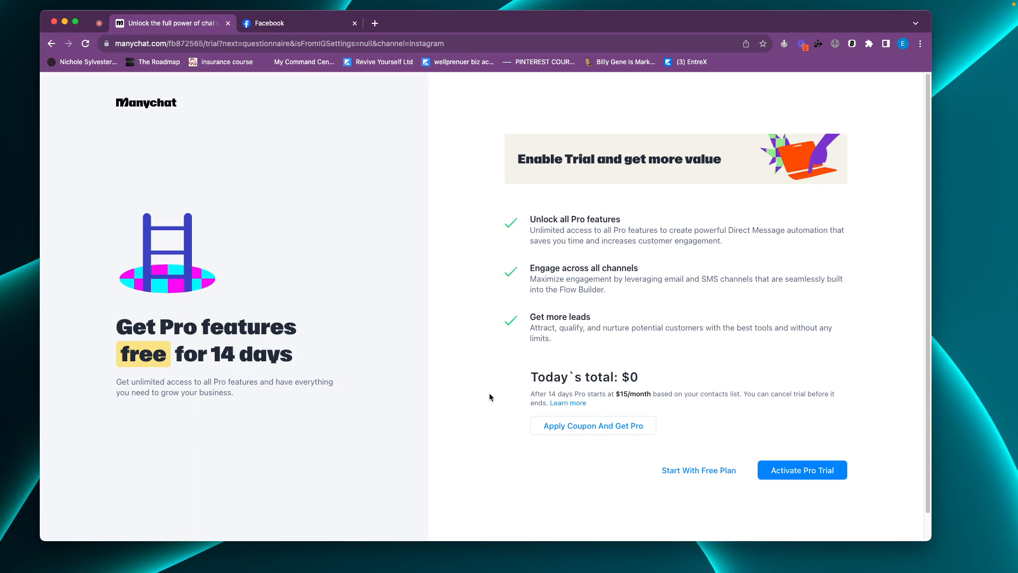
{"action": "mouse_move", "coordinate": [795, 438]}
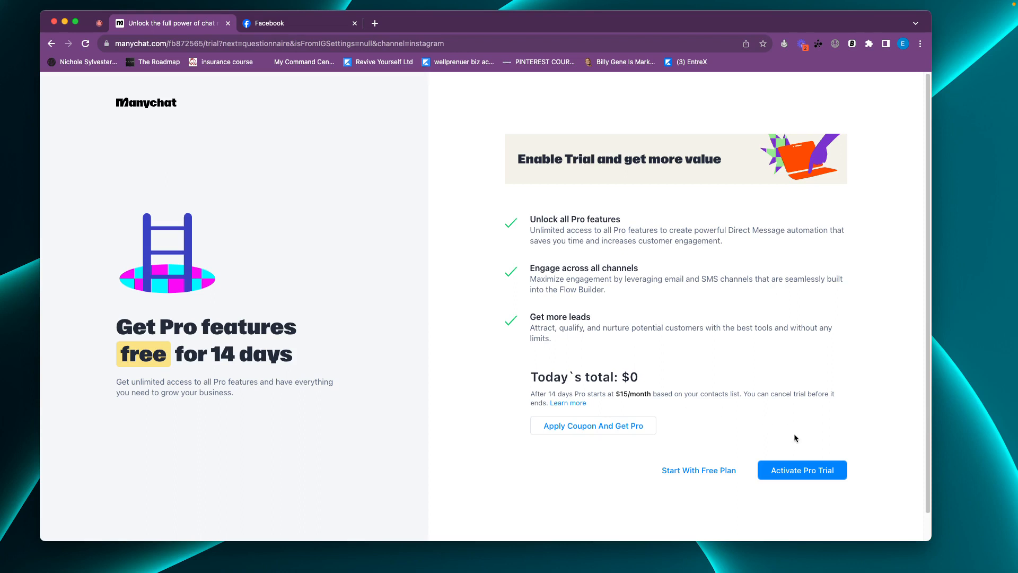
{"action": "mouse_move", "coordinate": [802, 470]}
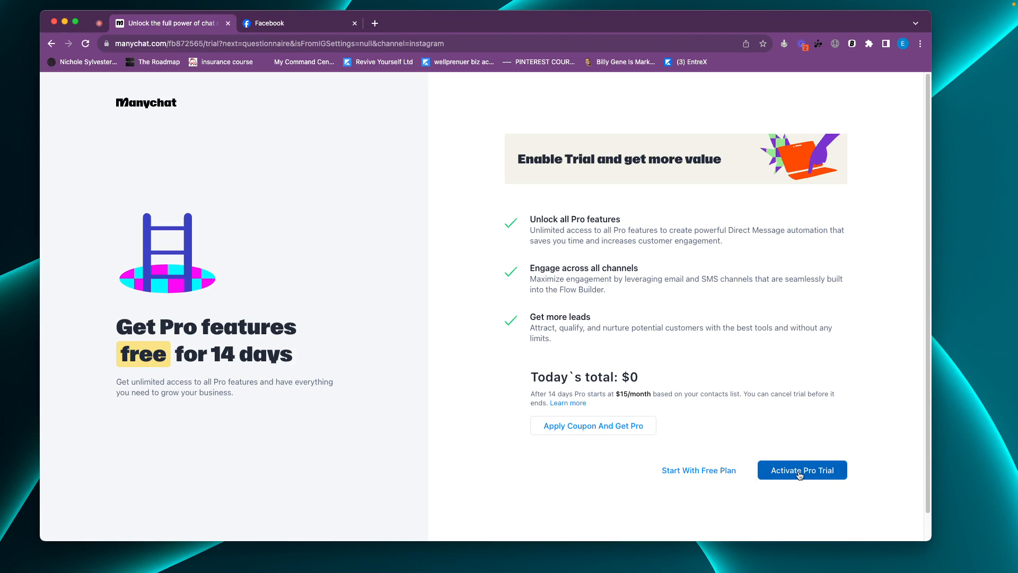
{"action": "left_click", "coordinate": [801, 469]}
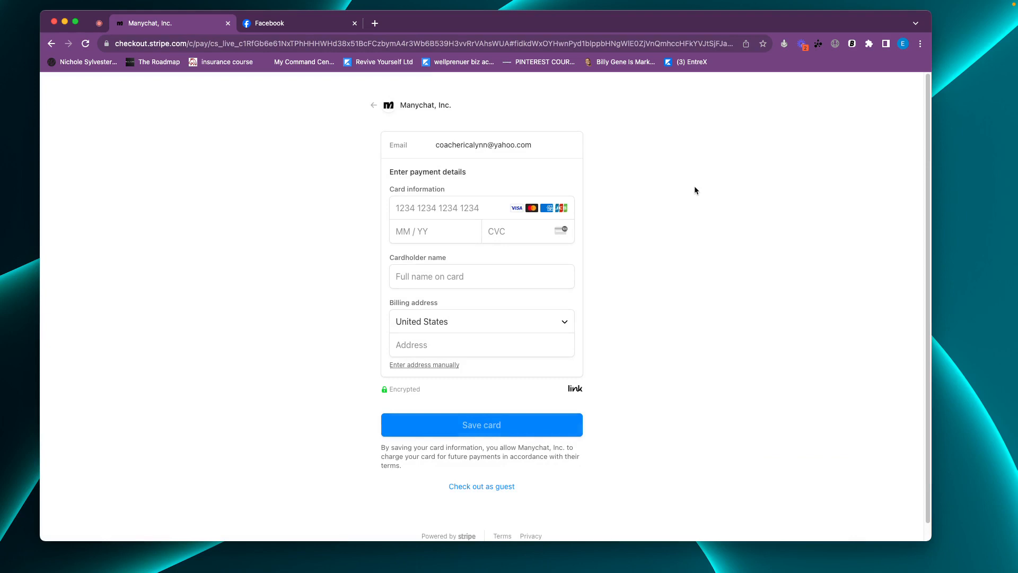
{"action": "mouse_move", "coordinate": [385, 105]}
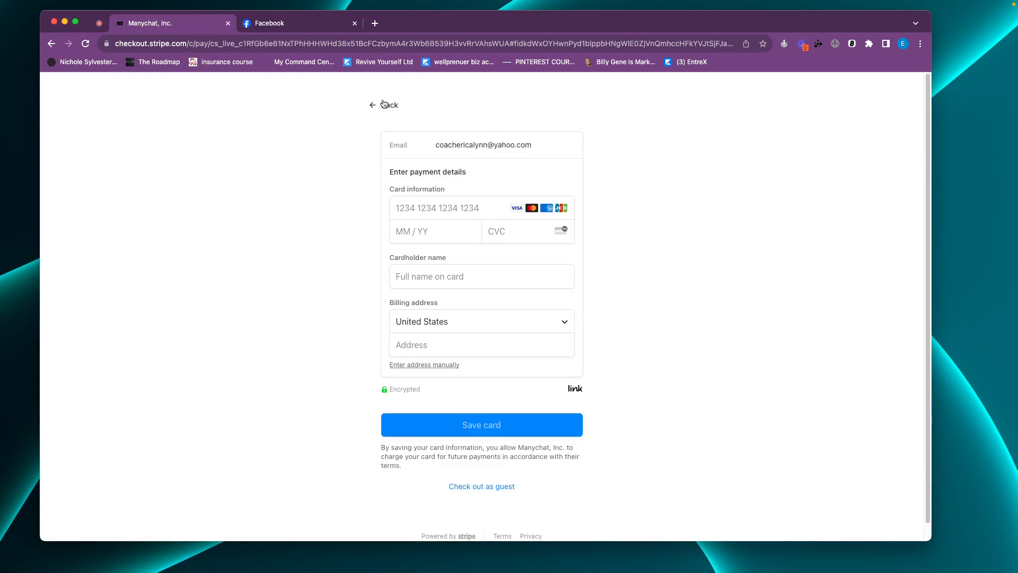
{"action": "left_click", "coordinate": [388, 105]}
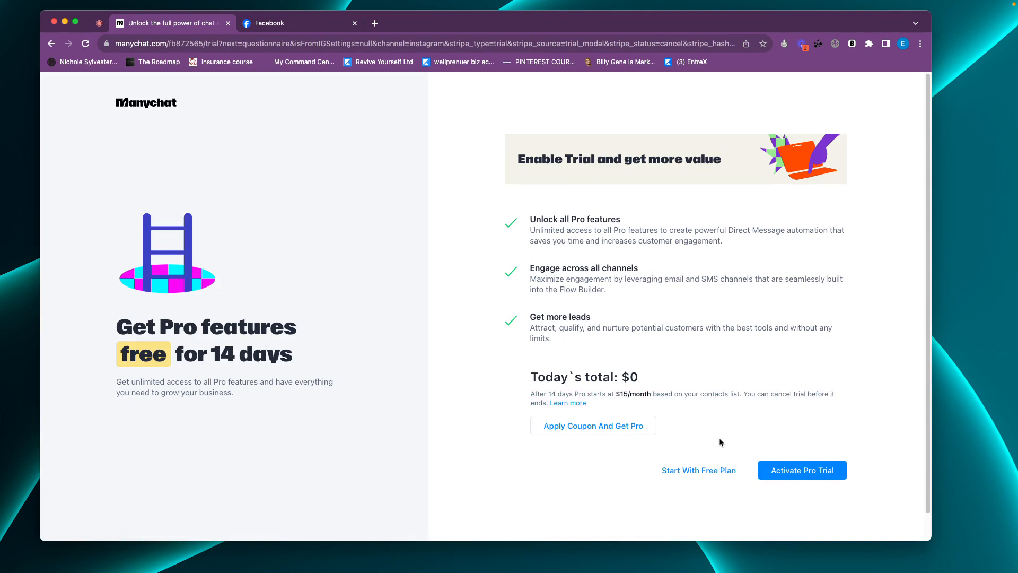
{"action": "mouse_move", "coordinate": [699, 469]}
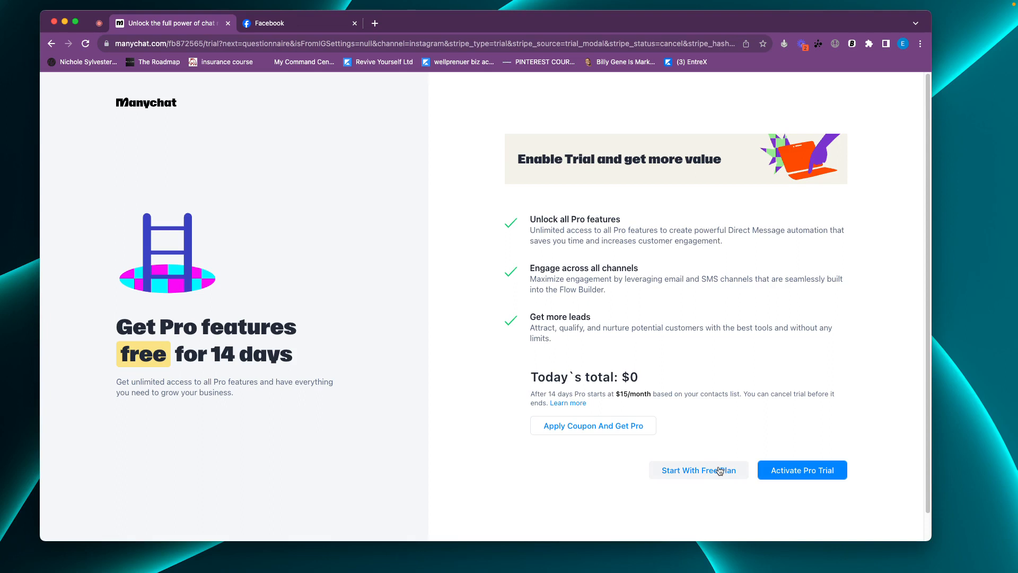
Continue on the free plan, answering short-term projects and personal project.
{"action": "left_click", "coordinate": [698, 470]}
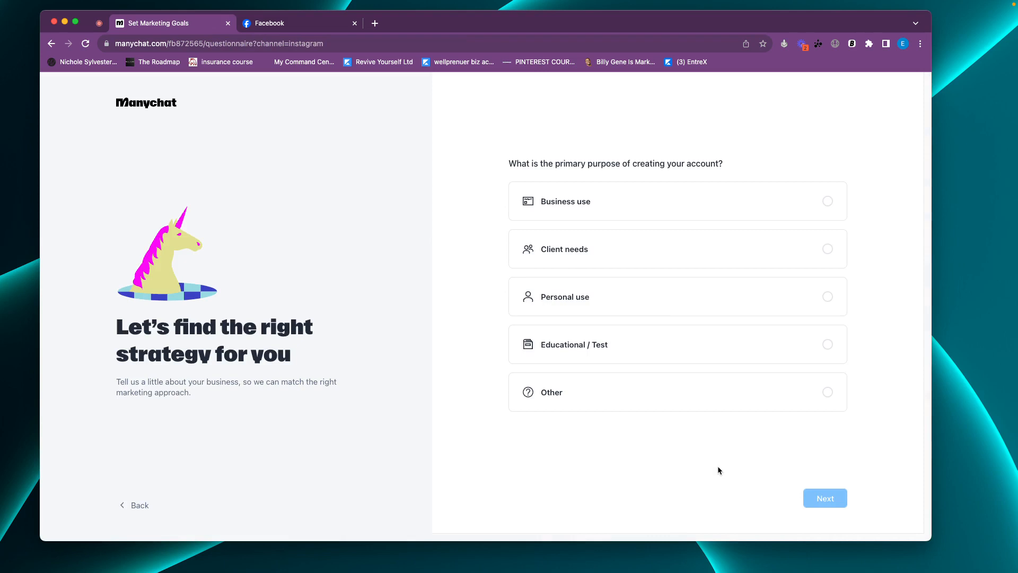
{"action": "mouse_move", "coordinate": [524, 173]}
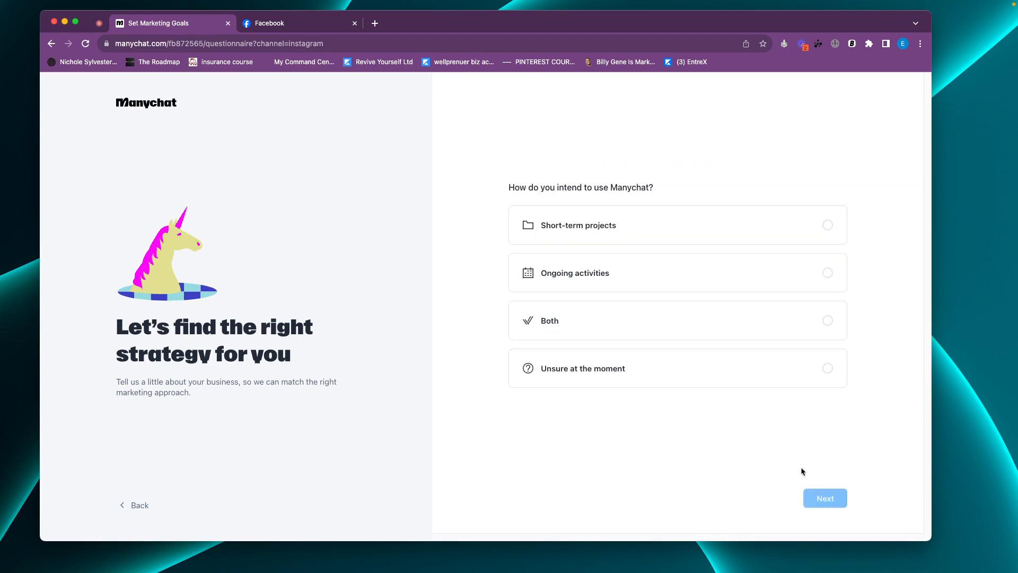
{"action": "left_click", "coordinate": [677, 225]}
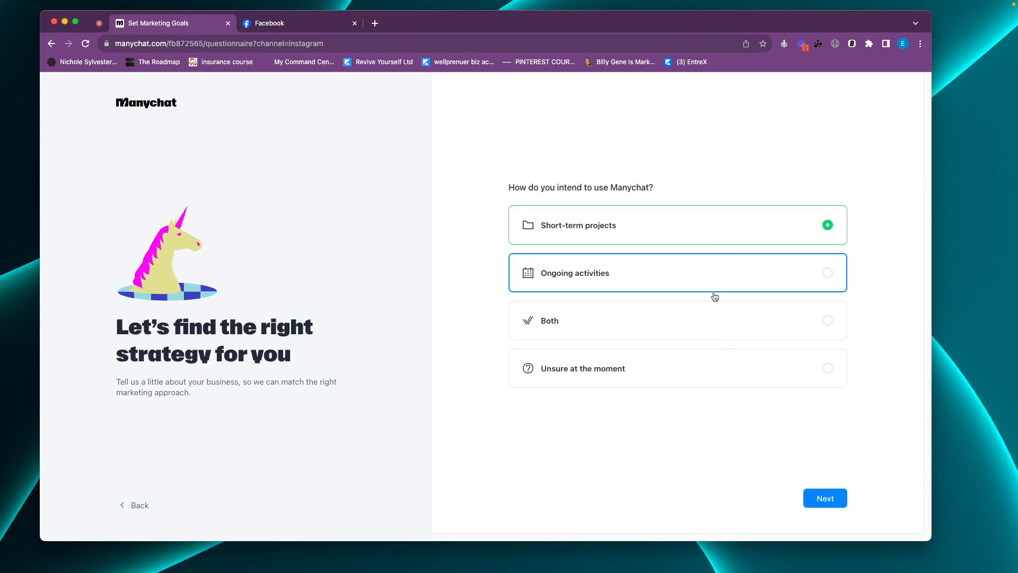
{"action": "left_click", "coordinate": [824, 497]}
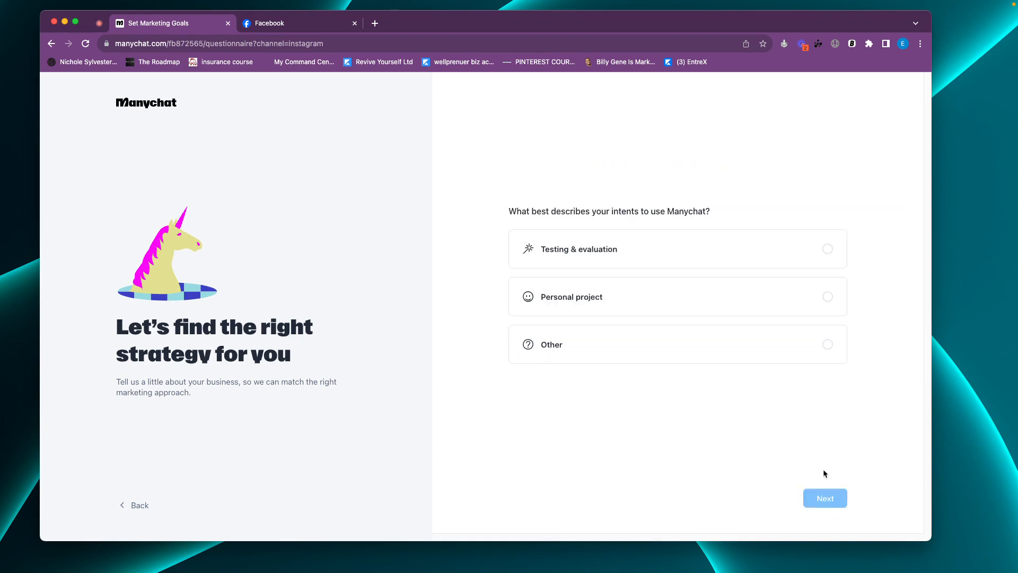
{"action": "left_click", "coordinate": [677, 297]}
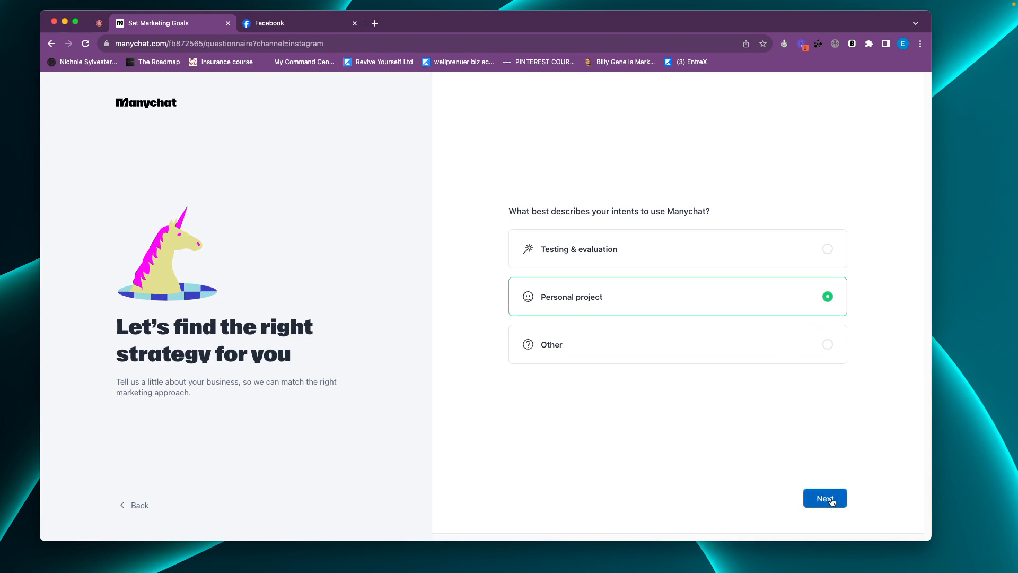
{"action": "left_click", "coordinate": [824, 498]}
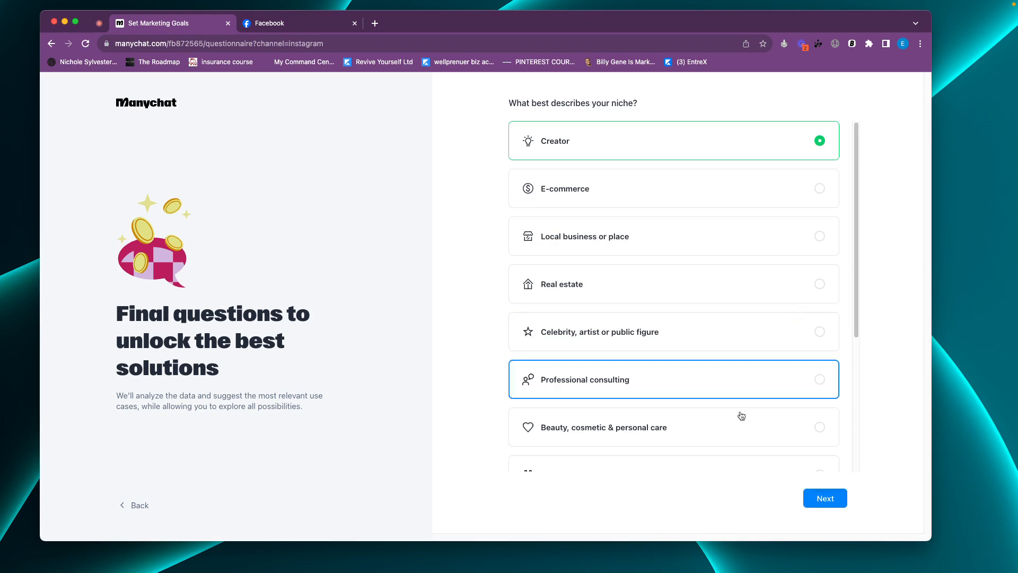
Choose Creator niche, digital products monetization, and Canva and Google Sheets tools.
{"action": "left_click", "coordinate": [825, 498]}
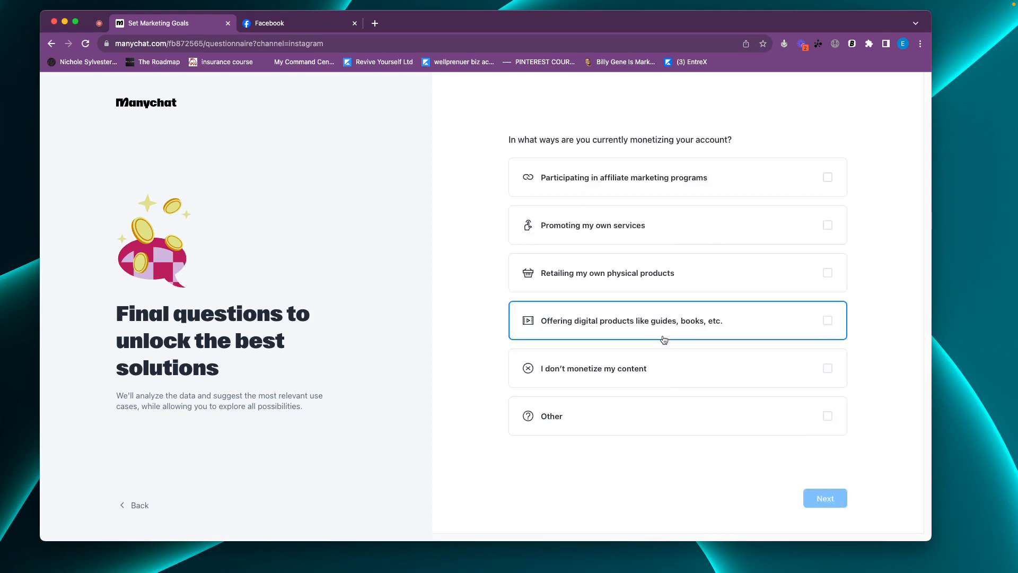
{"action": "left_click", "coordinate": [825, 497]}
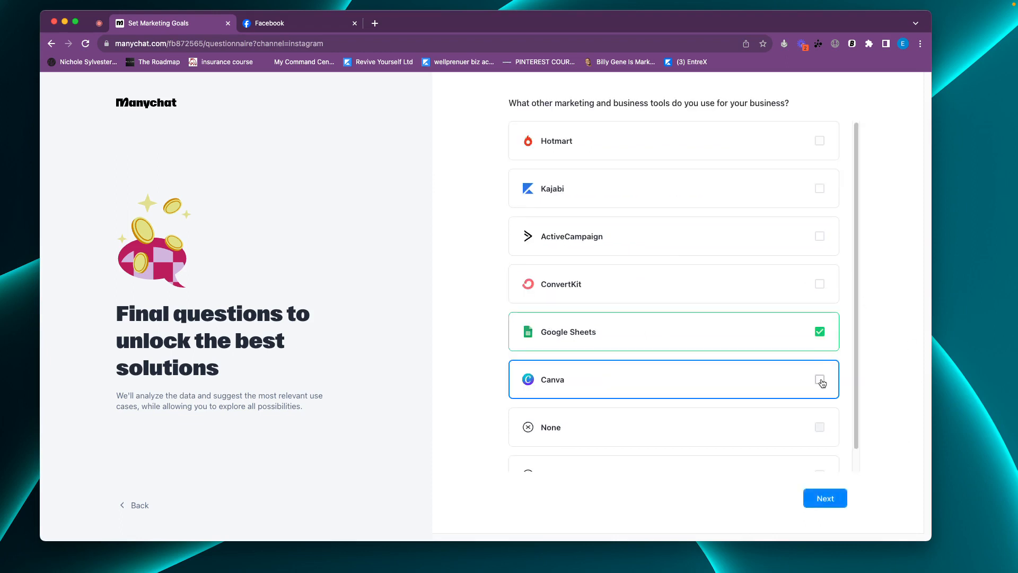
{"action": "left_click", "coordinate": [824, 497]}
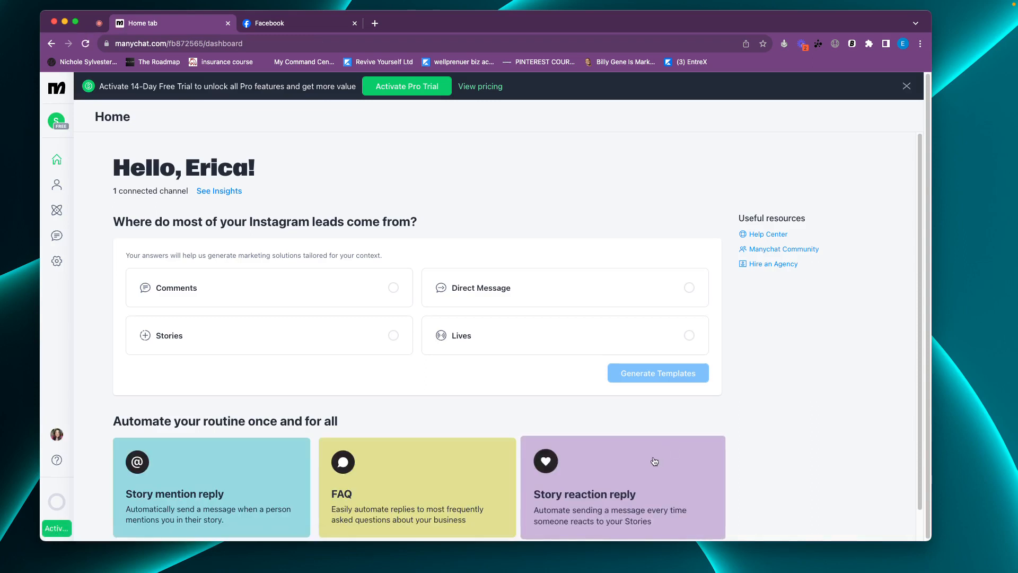
{"action": "mouse_move", "coordinate": [542, 185]}
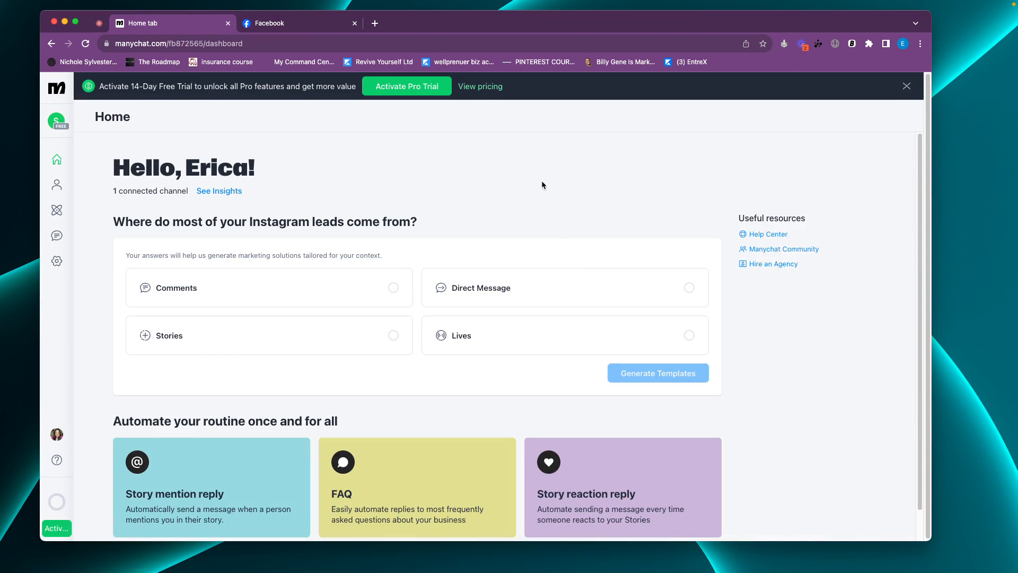
{"action": "mouse_move", "coordinate": [509, 125]}
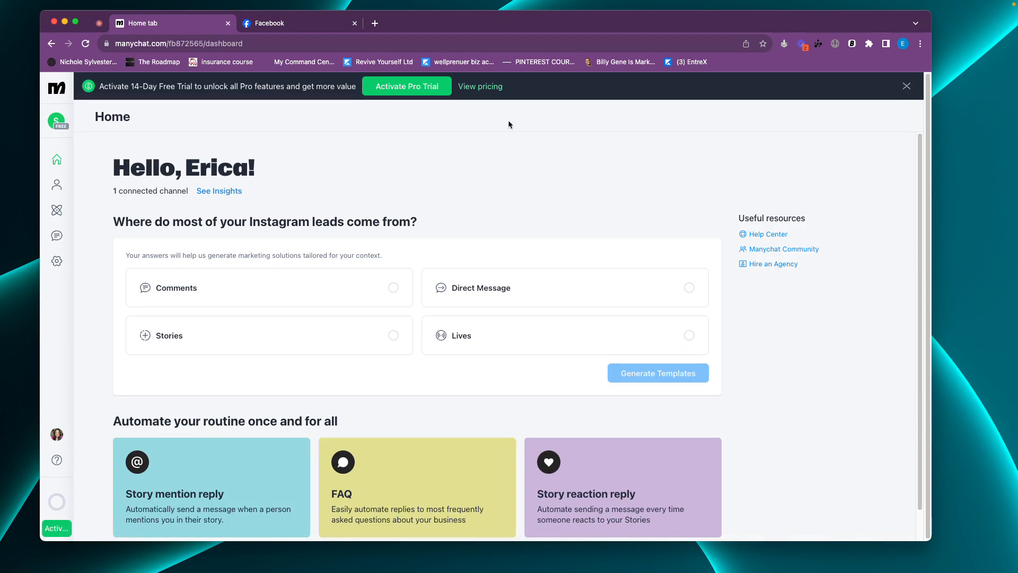